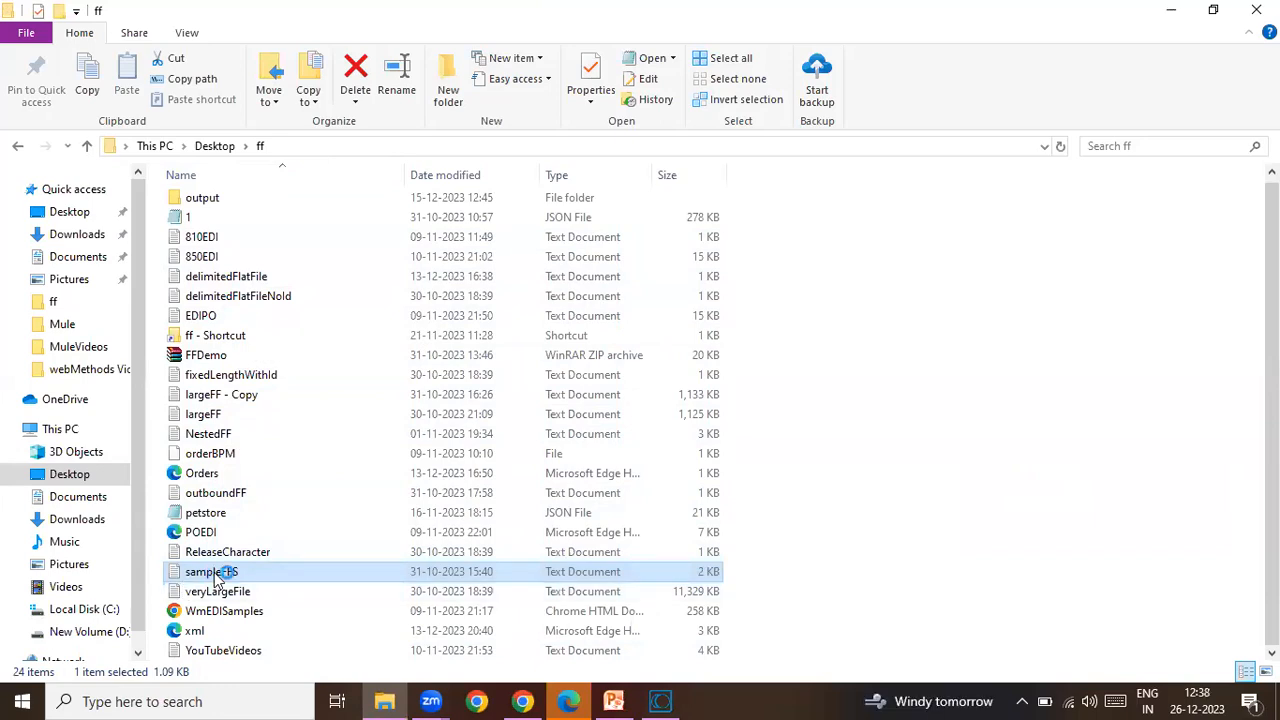
Step: Open sampleFFS from the ff folder in Notepad to review each employee's Gender
{"action": "double_click", "coordinate": [211, 571]}
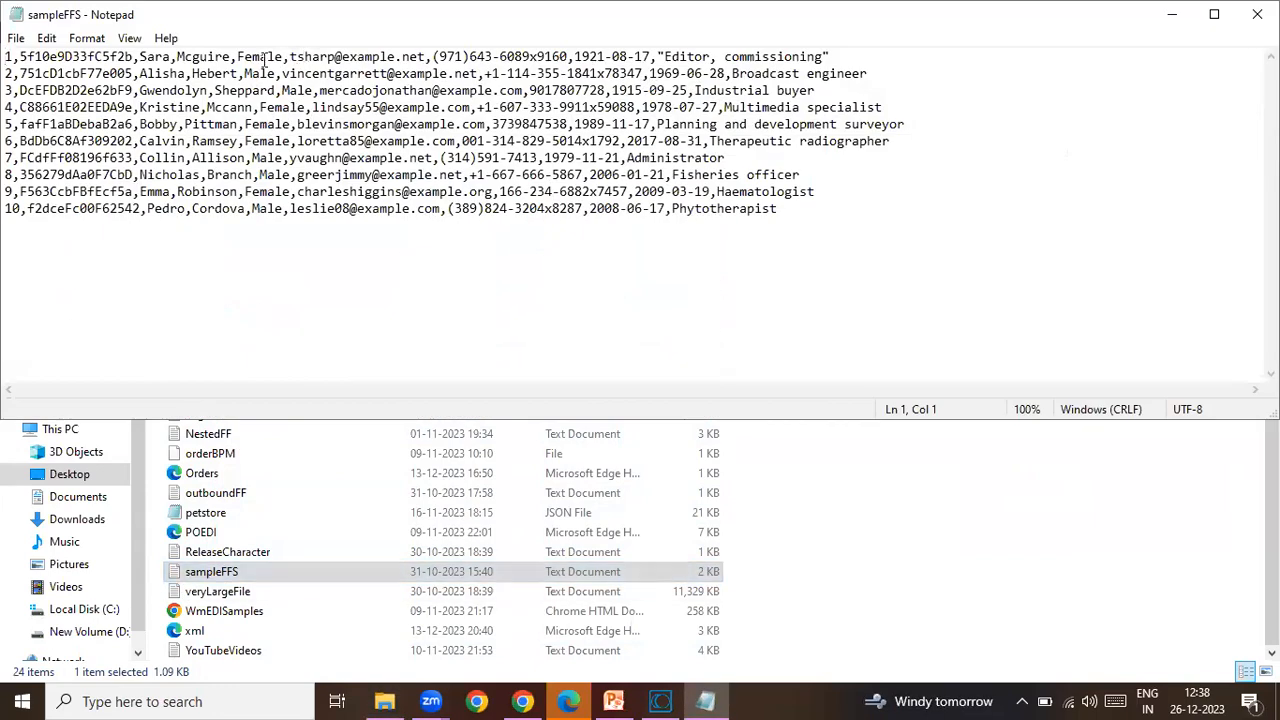
{"action": "left_click_drag", "start_coordinate": [5, 56], "coordinate": [430, 56]}
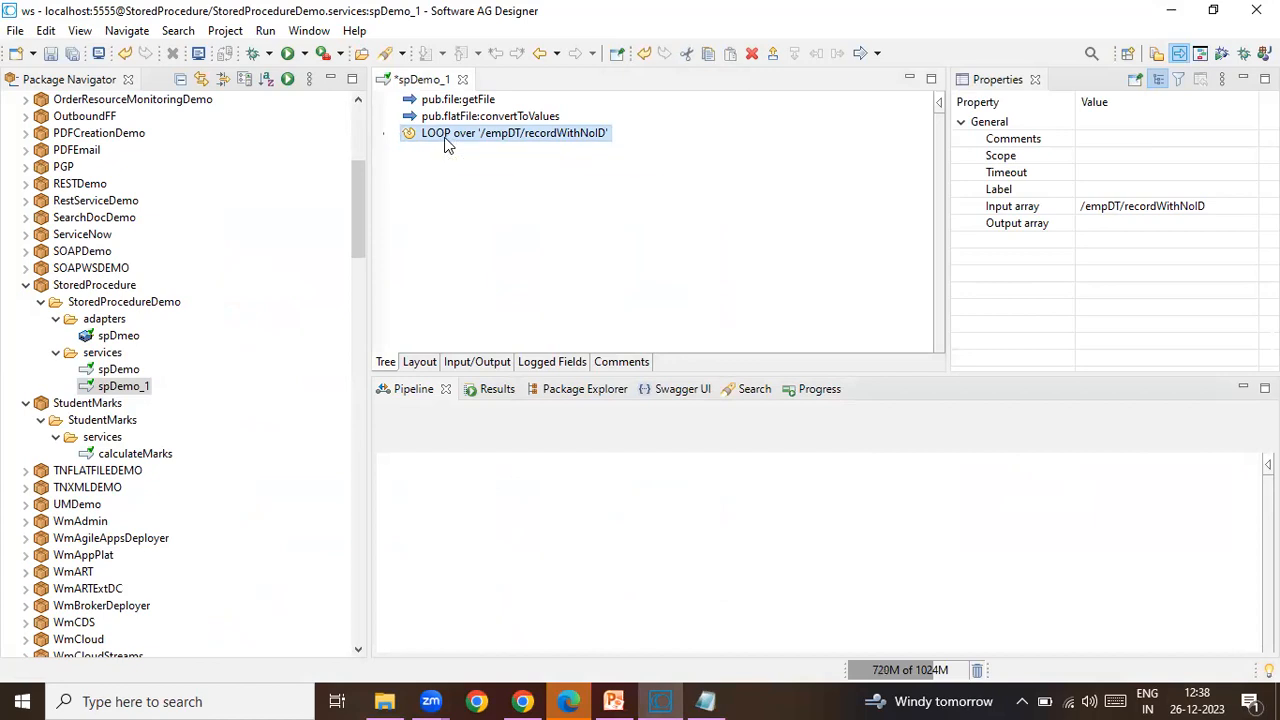
Step: Insert a MAP in the LOOP with a pub.string:lookupTable transformer and edit its lookupTable input
{"action": "right_click", "coordinate": [513, 132]}
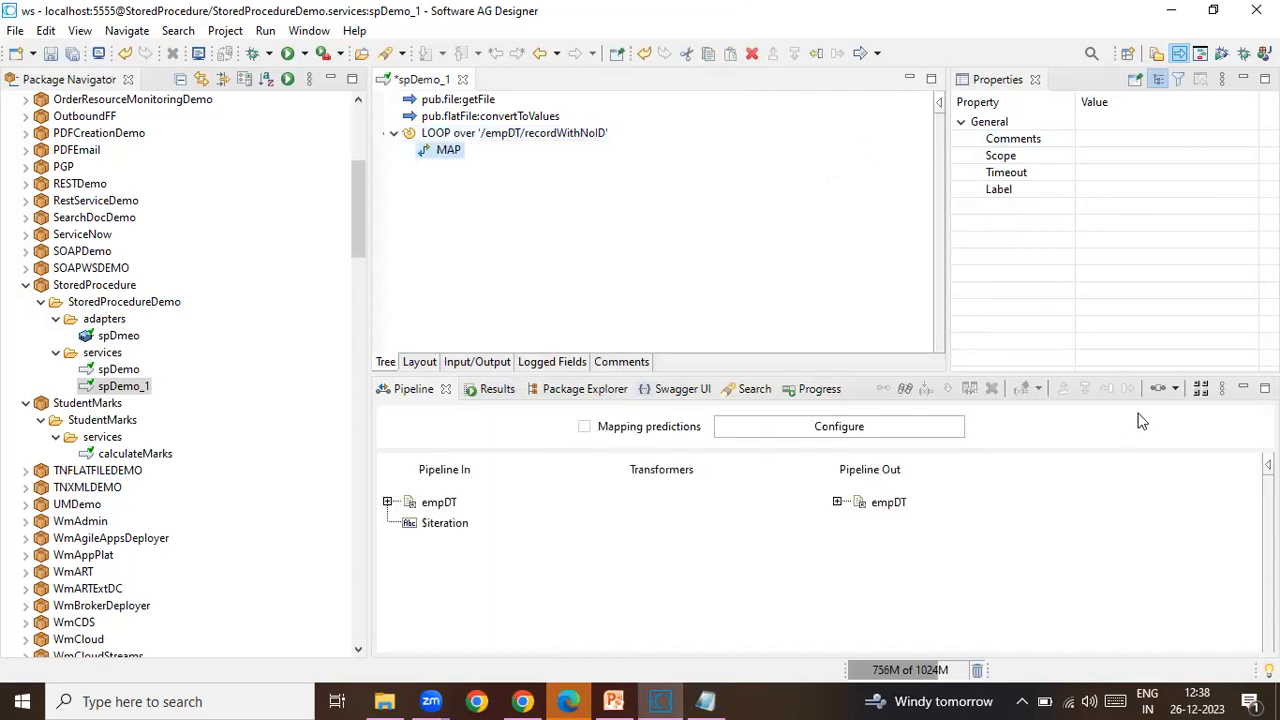
{"action": "left_click", "coordinate": [1157, 388]}
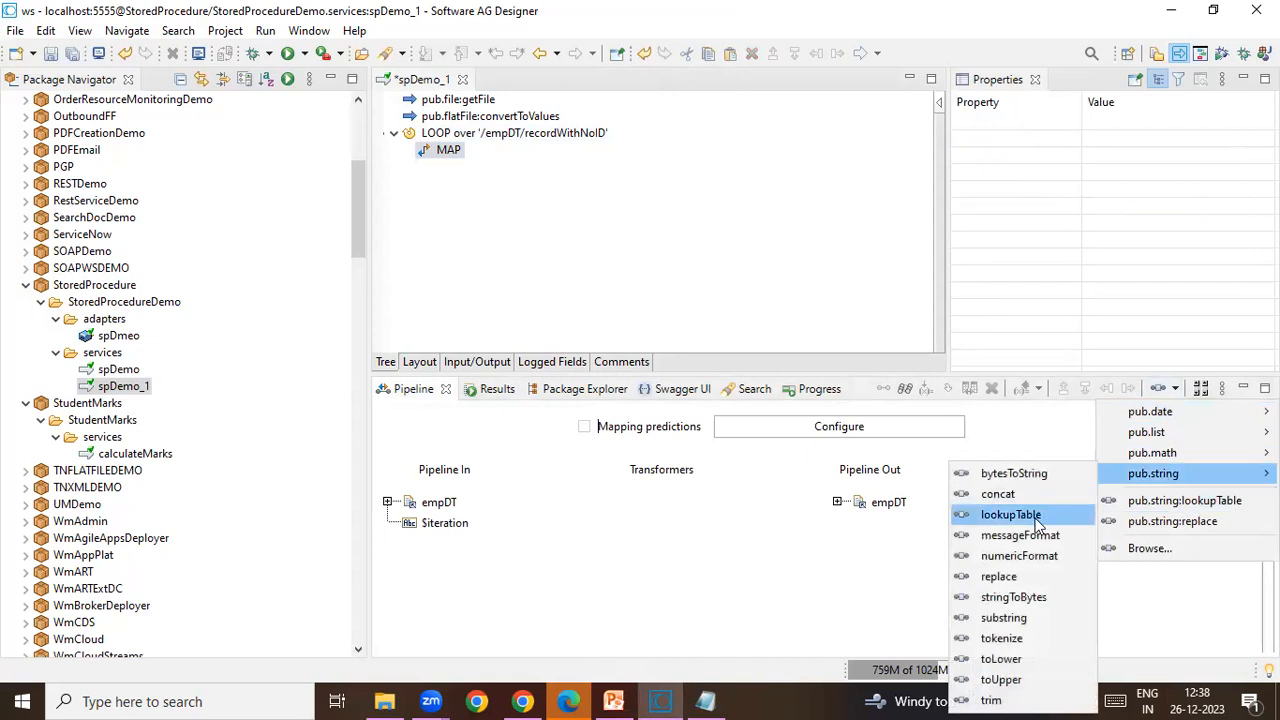
{"action": "left_click", "coordinate": [1010, 514]}
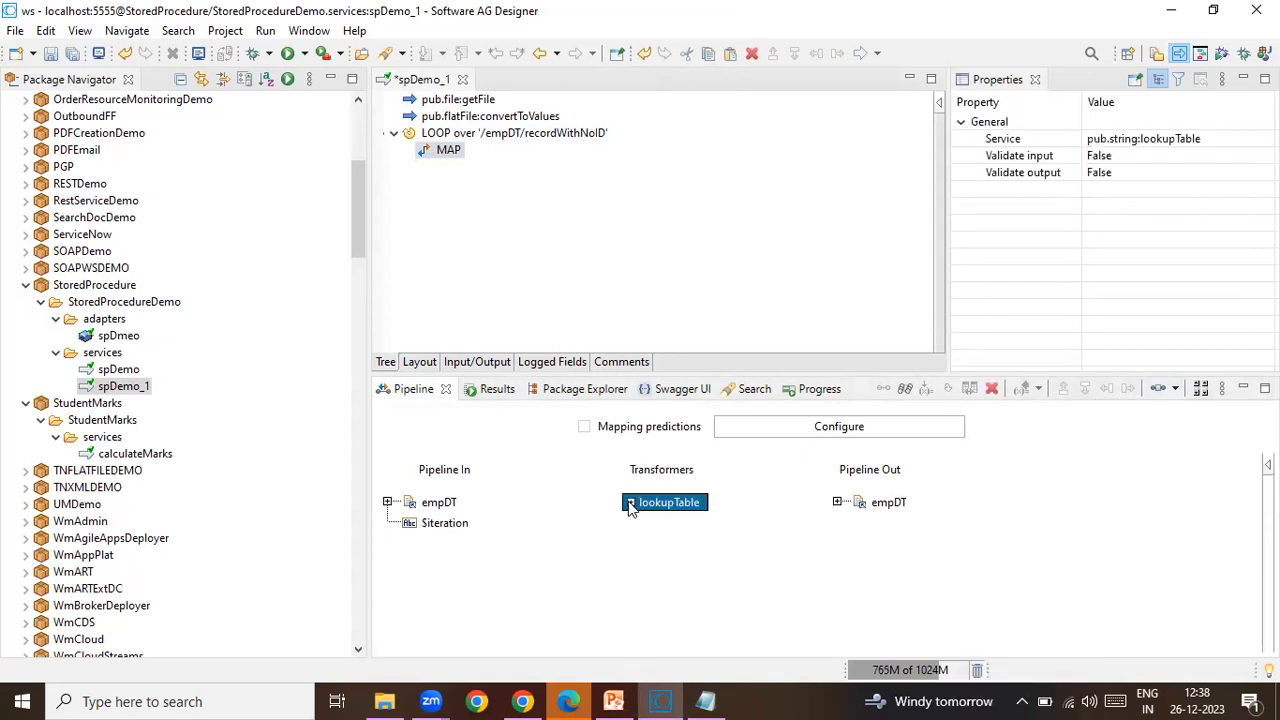
{"action": "double_click", "coordinate": [665, 502]}
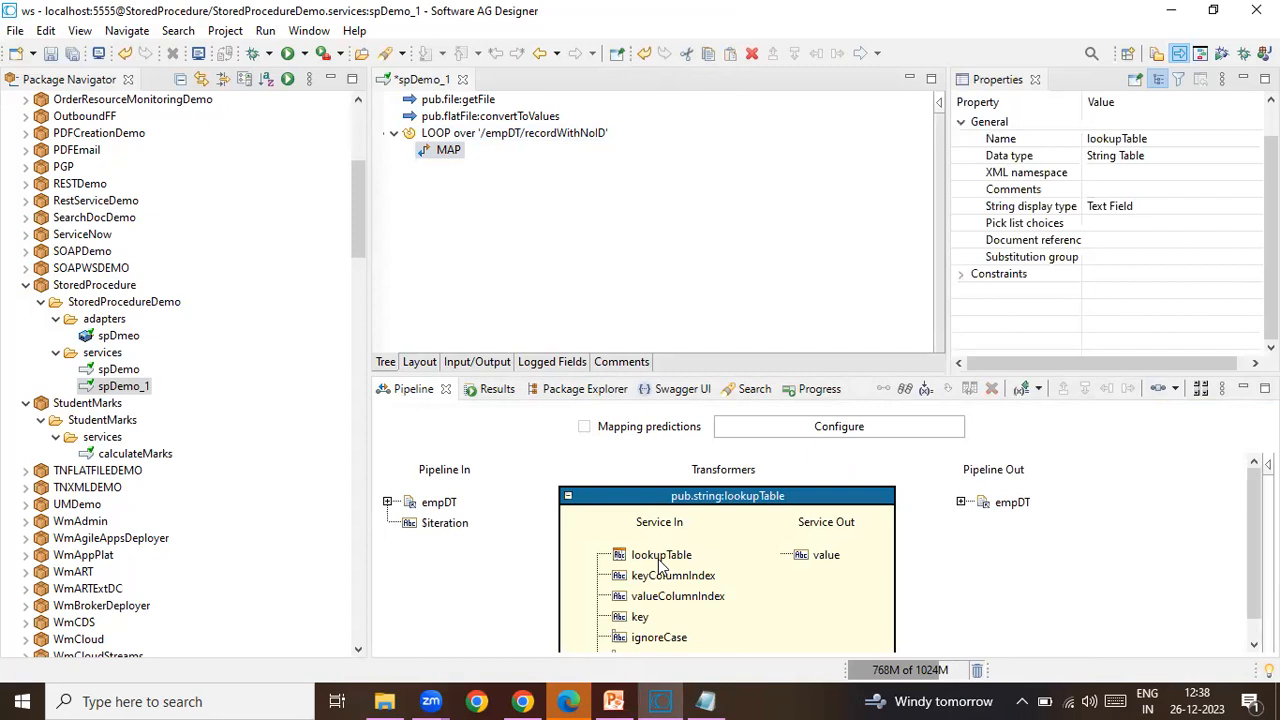
{"action": "double_click", "coordinate": [660, 555]}
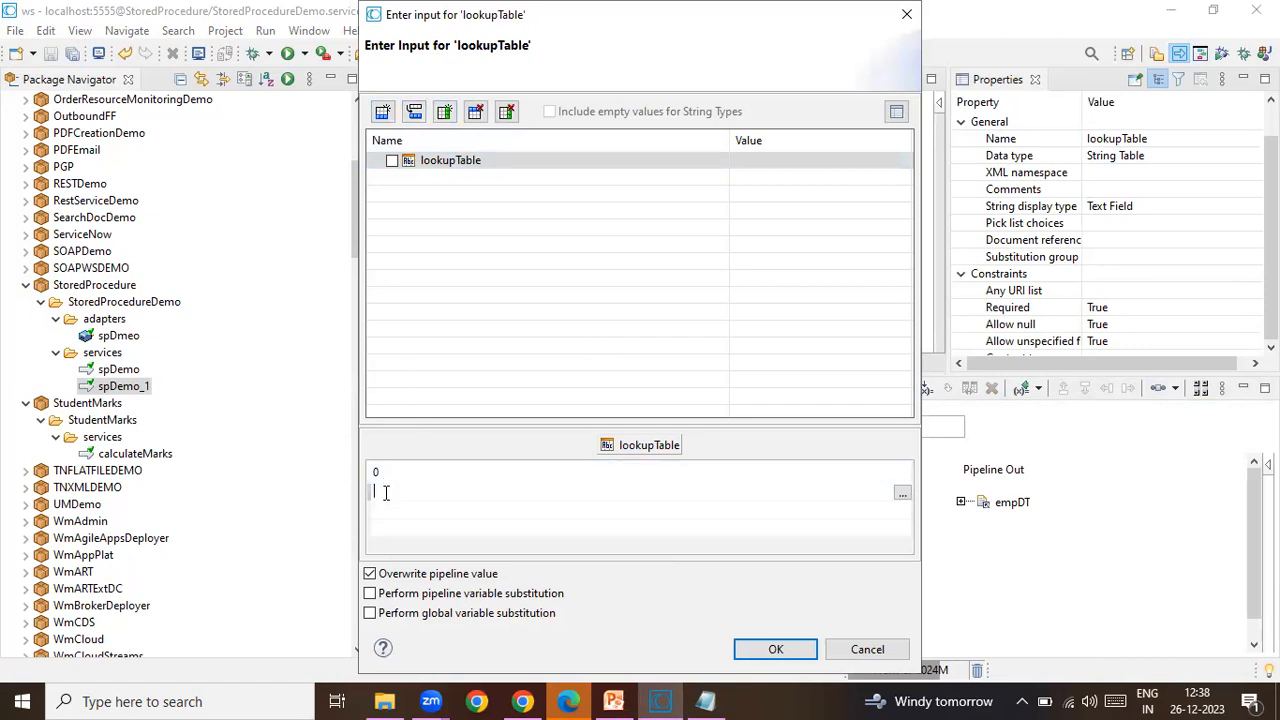
Step: Enter a two-row lookupTable: column 0 Male/Female, column 1 M/F, and confirm
{"action": "type", "text": "Male"}
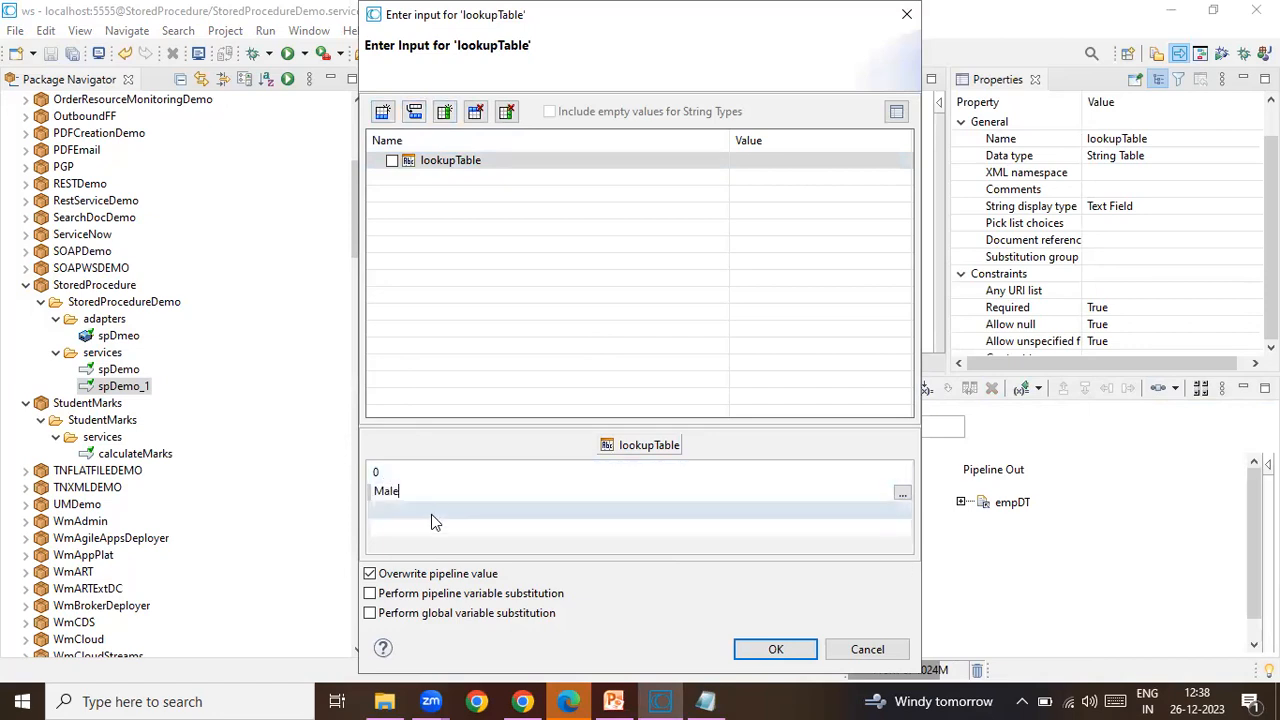
{"action": "type", "text": "Fem"}
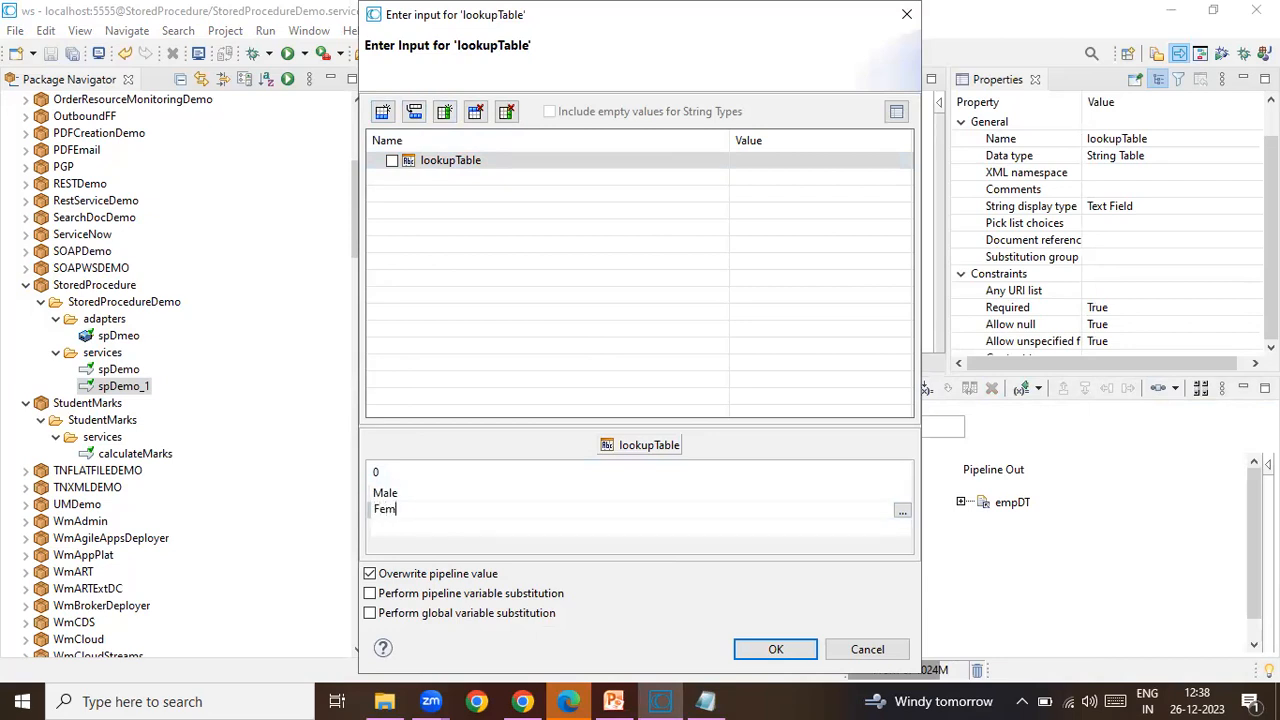
{"action": "type", "text": "ale"}
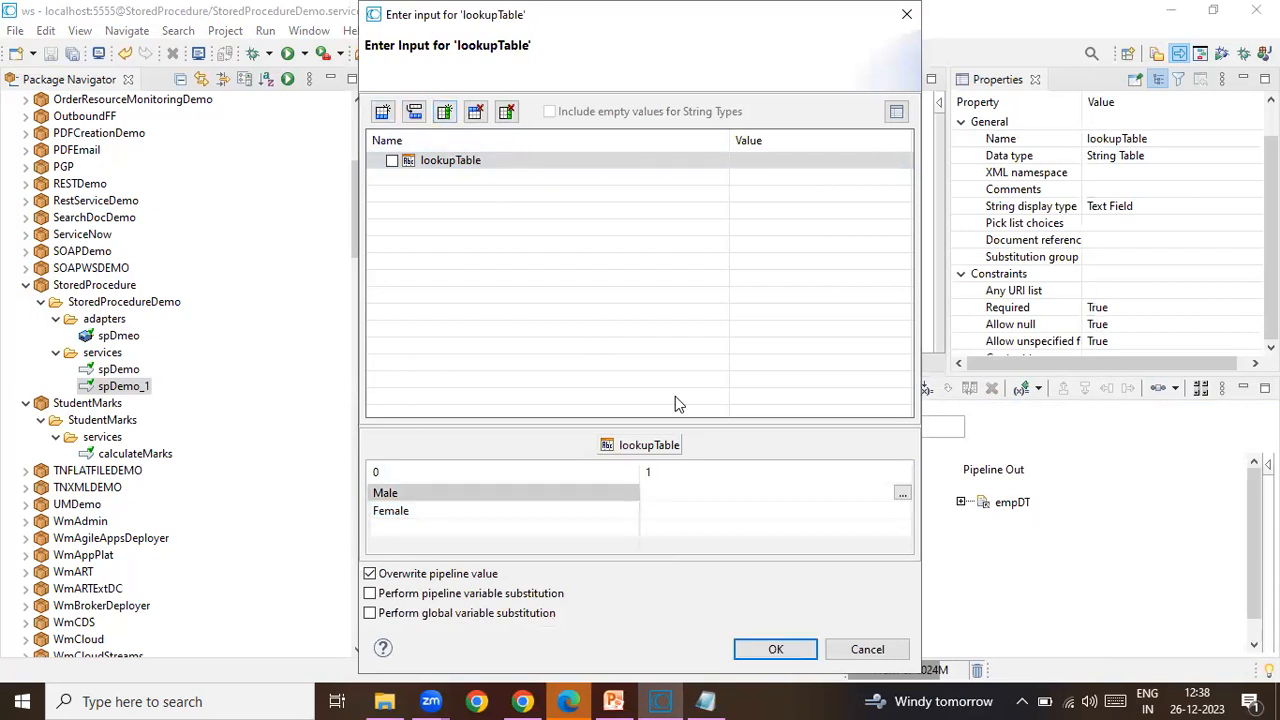
{"action": "type", "text": "M"}
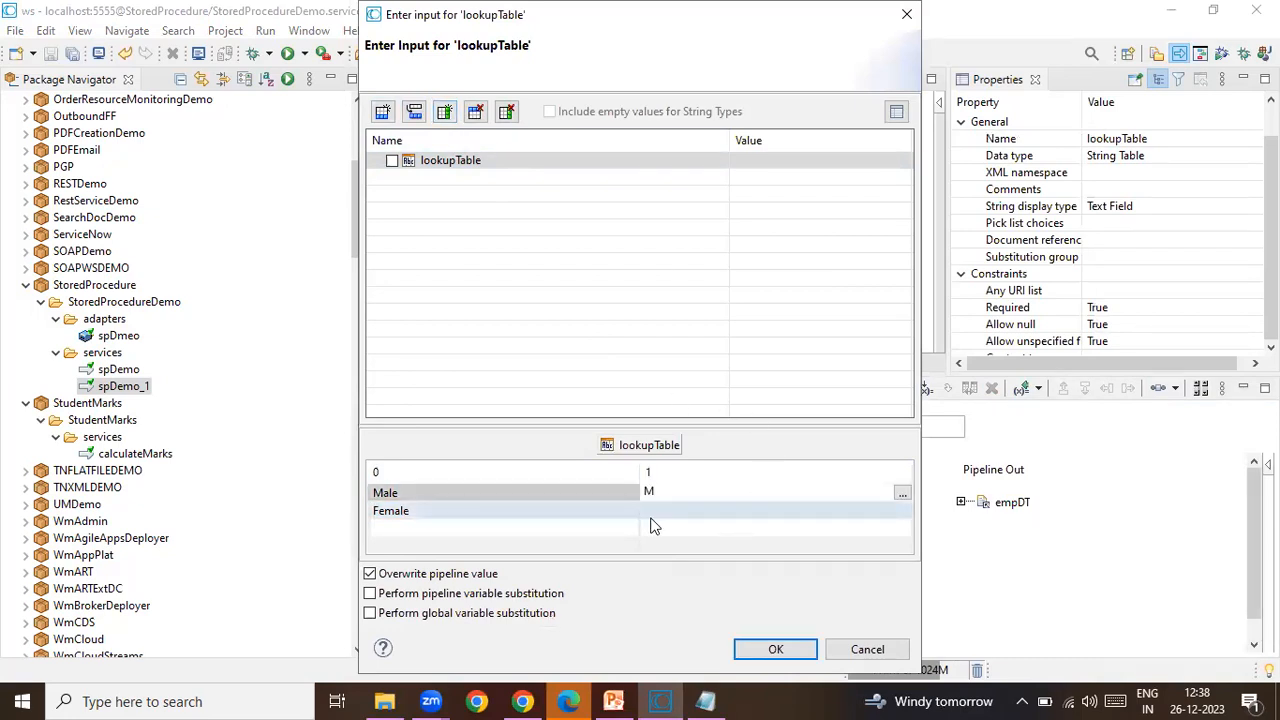
{"action": "type", "text": "F"}
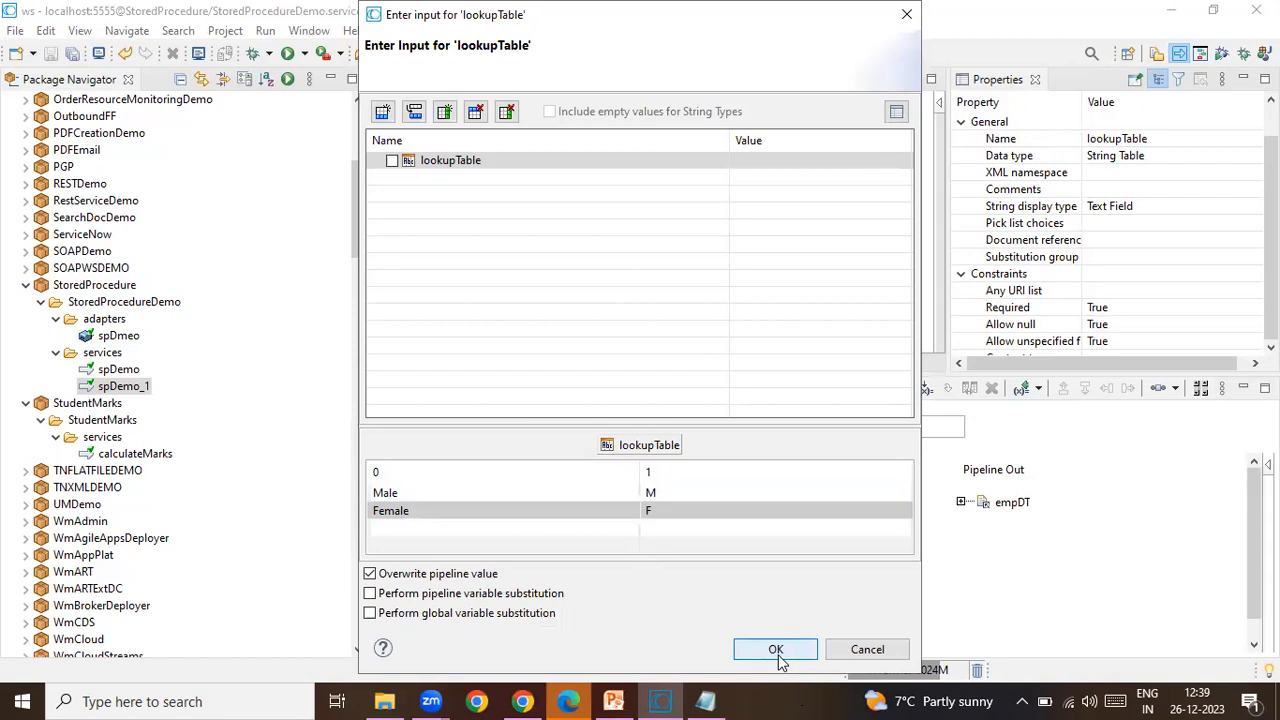
{"action": "left_click", "coordinate": [775, 649]}
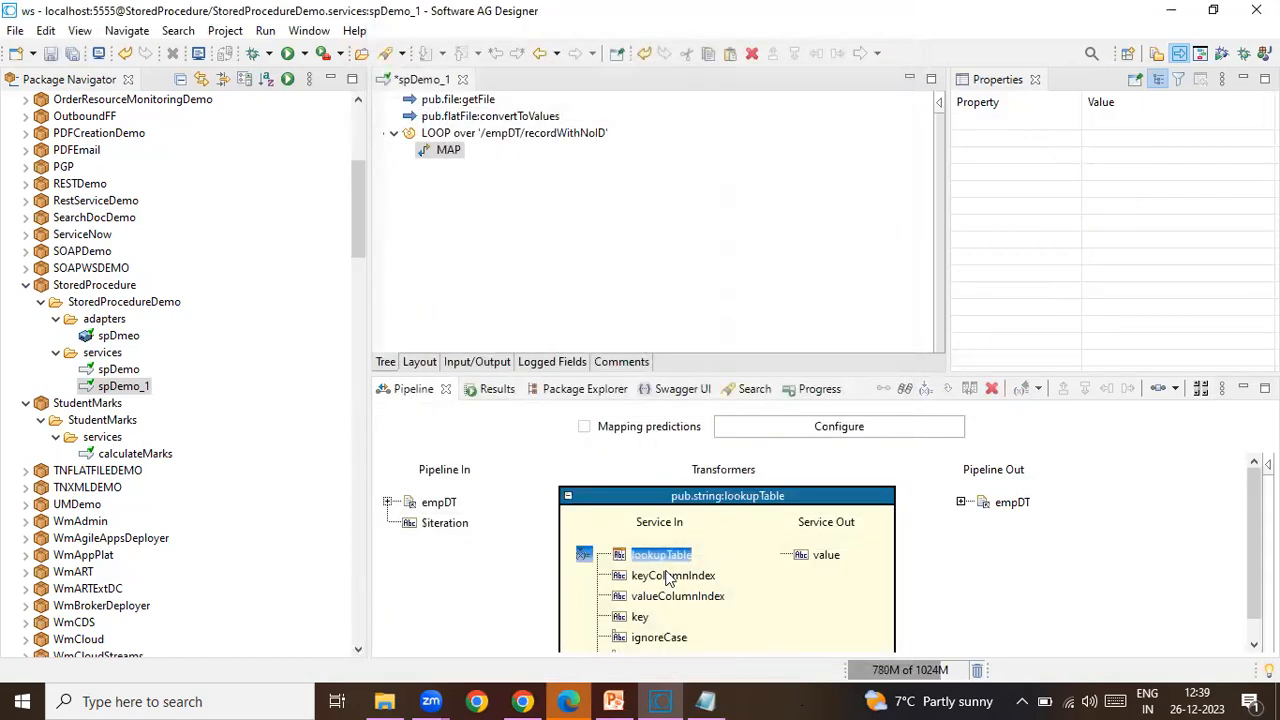
Step: Give lookupTable keyColumnIndex 0, valueColumnIndex 1 and ignoreCase true
{"action": "double_click", "coordinate": [673, 575]}
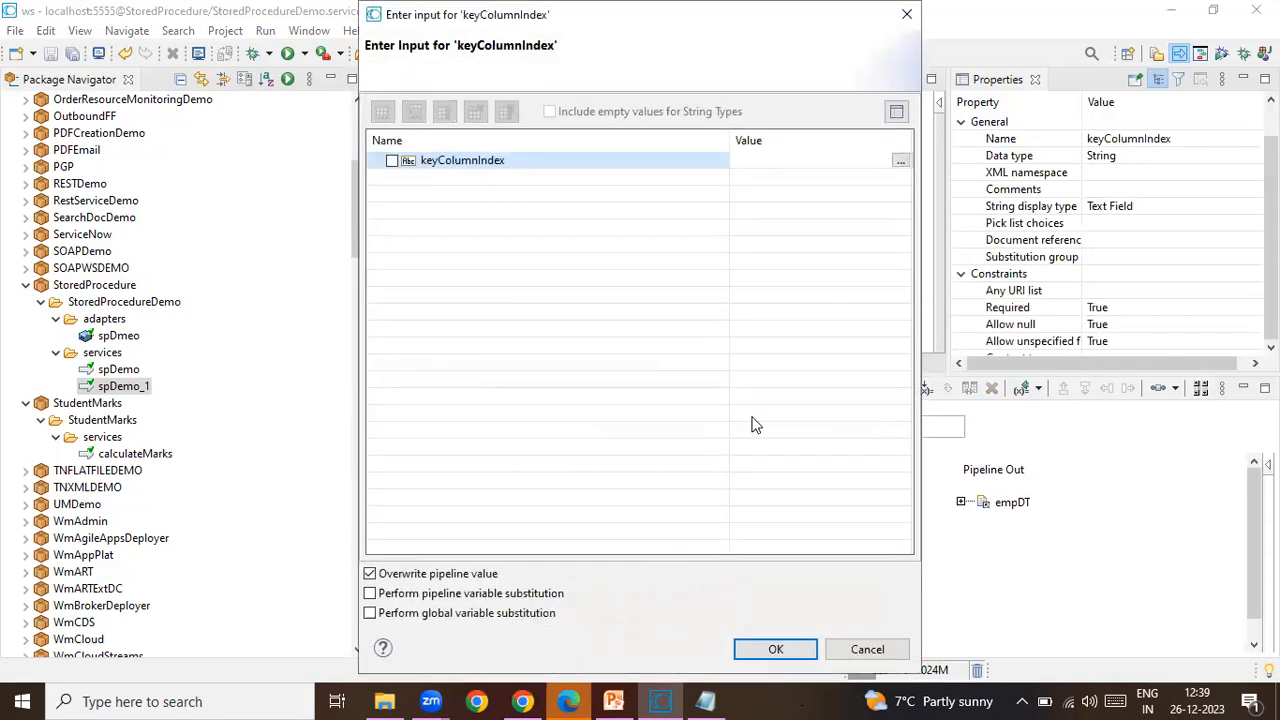
{"action": "type", "text": "0"}
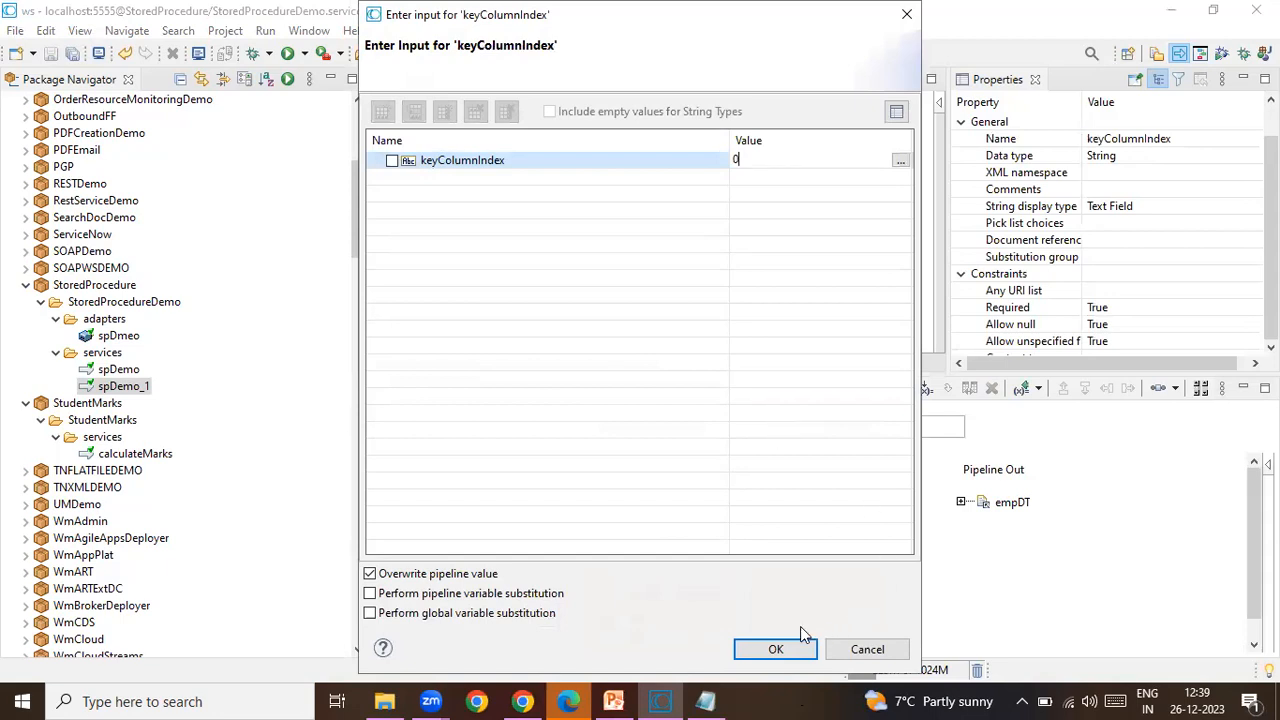
{"action": "left_click", "coordinate": [775, 649]}
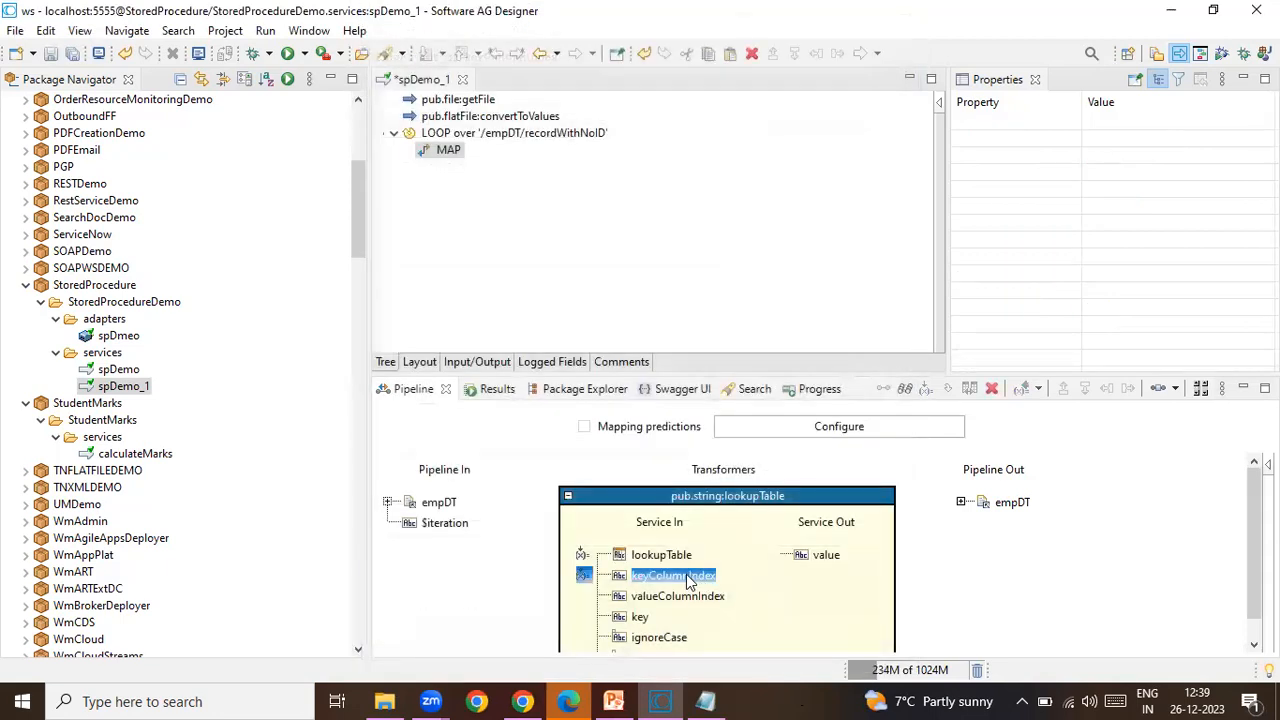
{"action": "double_click", "coordinate": [677, 595]}
{"action": "type", "text": "1"}
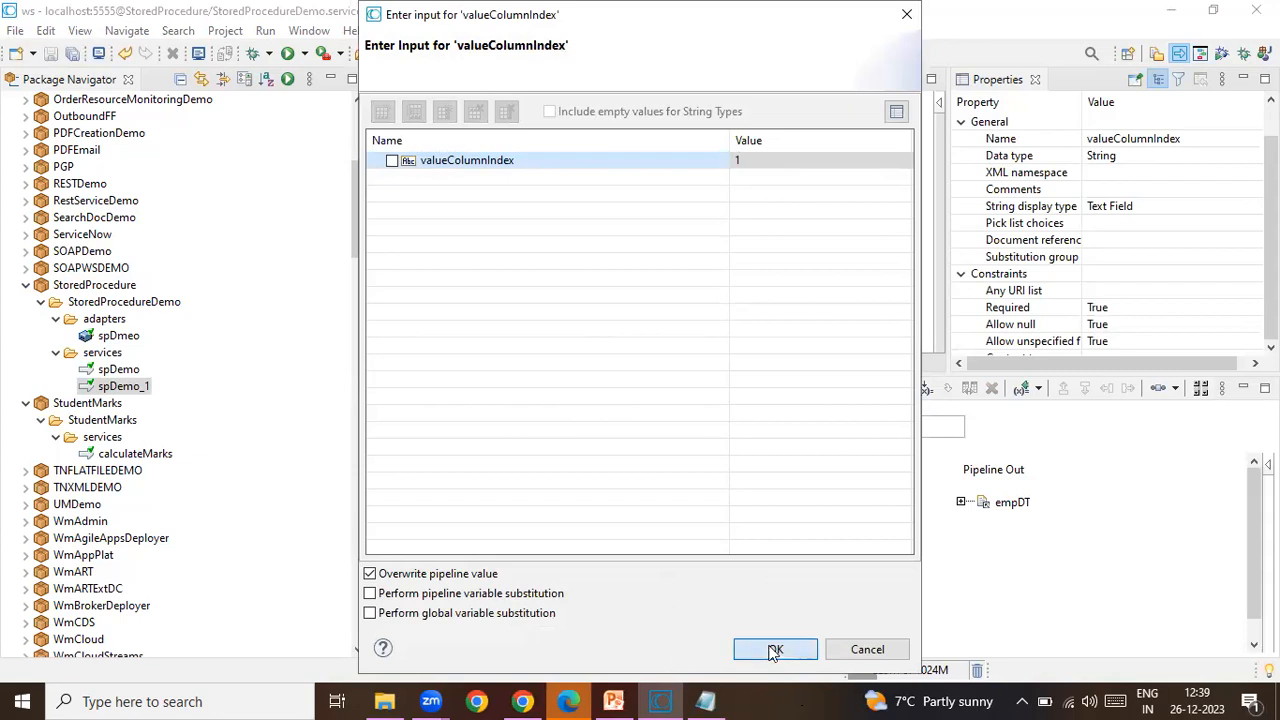
{"action": "left_click", "coordinate": [775, 649]}
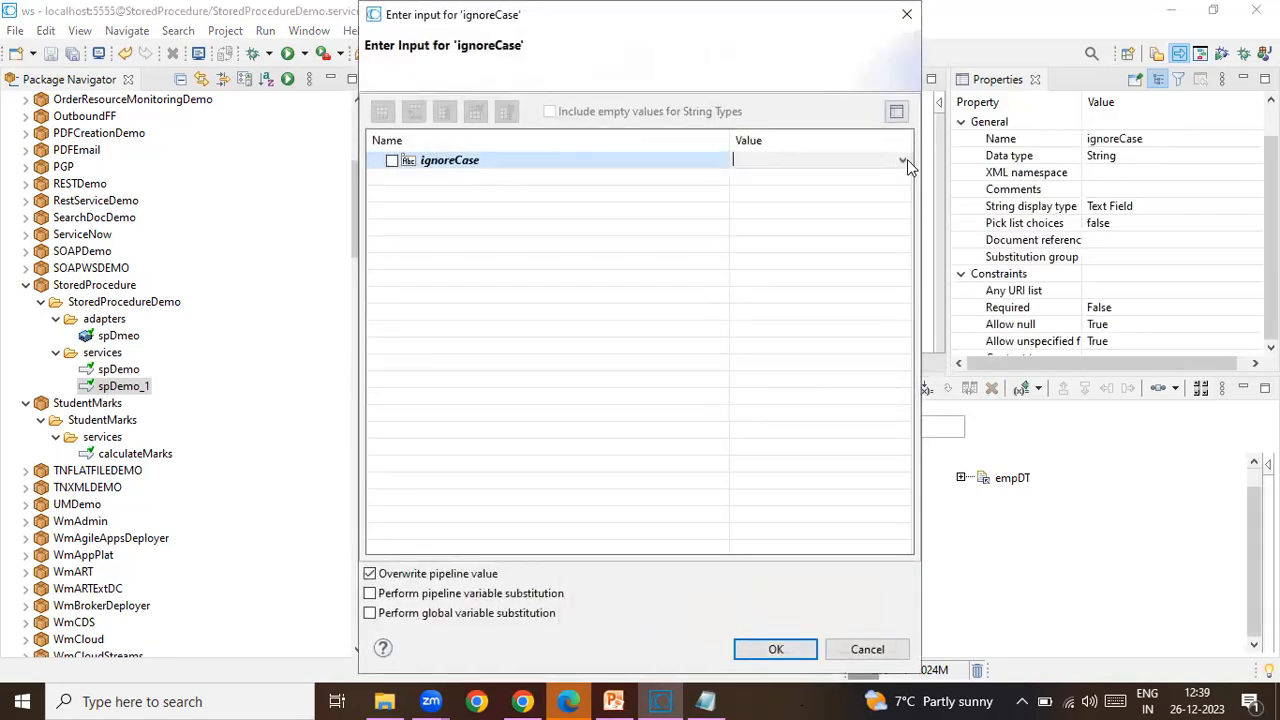
{"action": "left_click", "coordinate": [902, 160]}
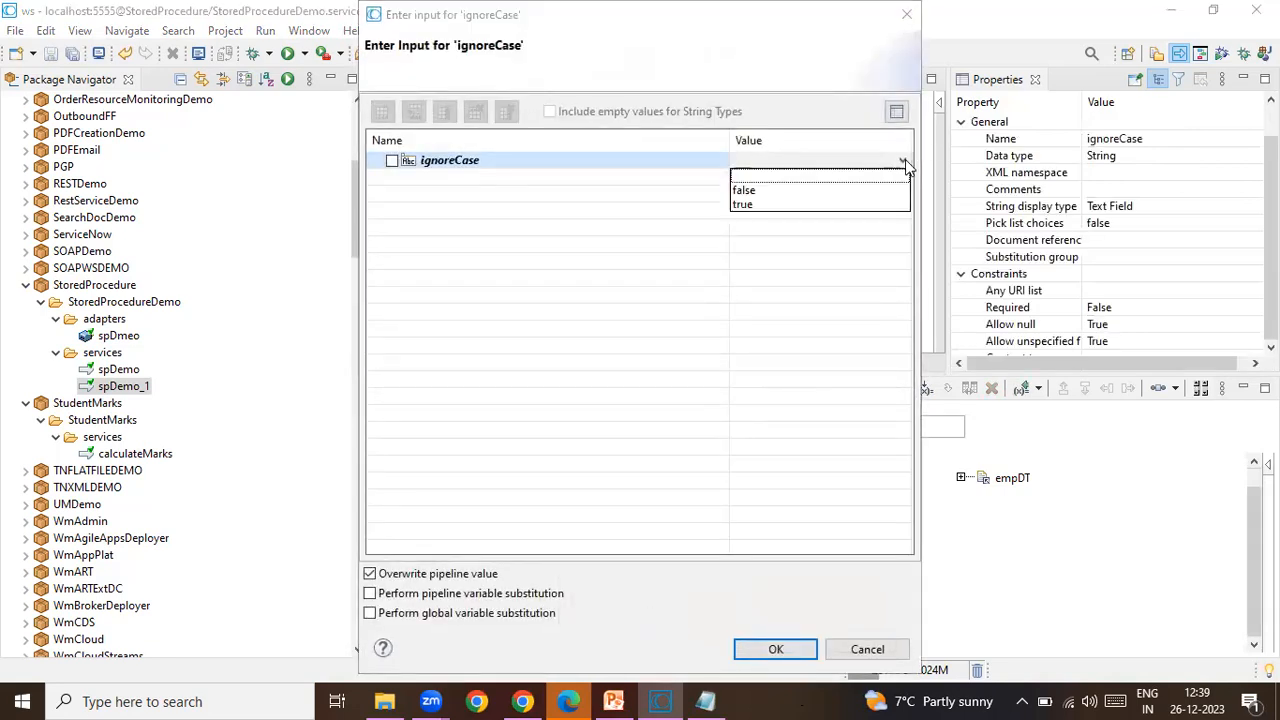
{"action": "left_click", "coordinate": [742, 204]}
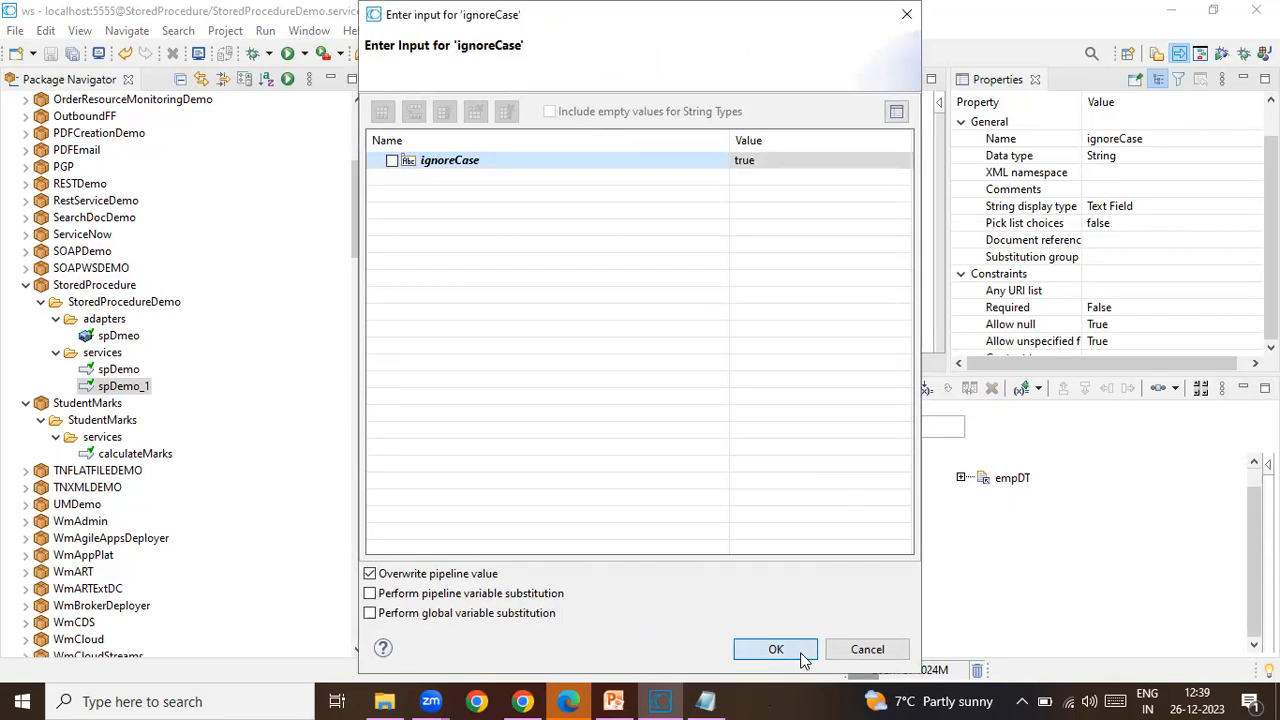
{"action": "left_click", "coordinate": [775, 649]}
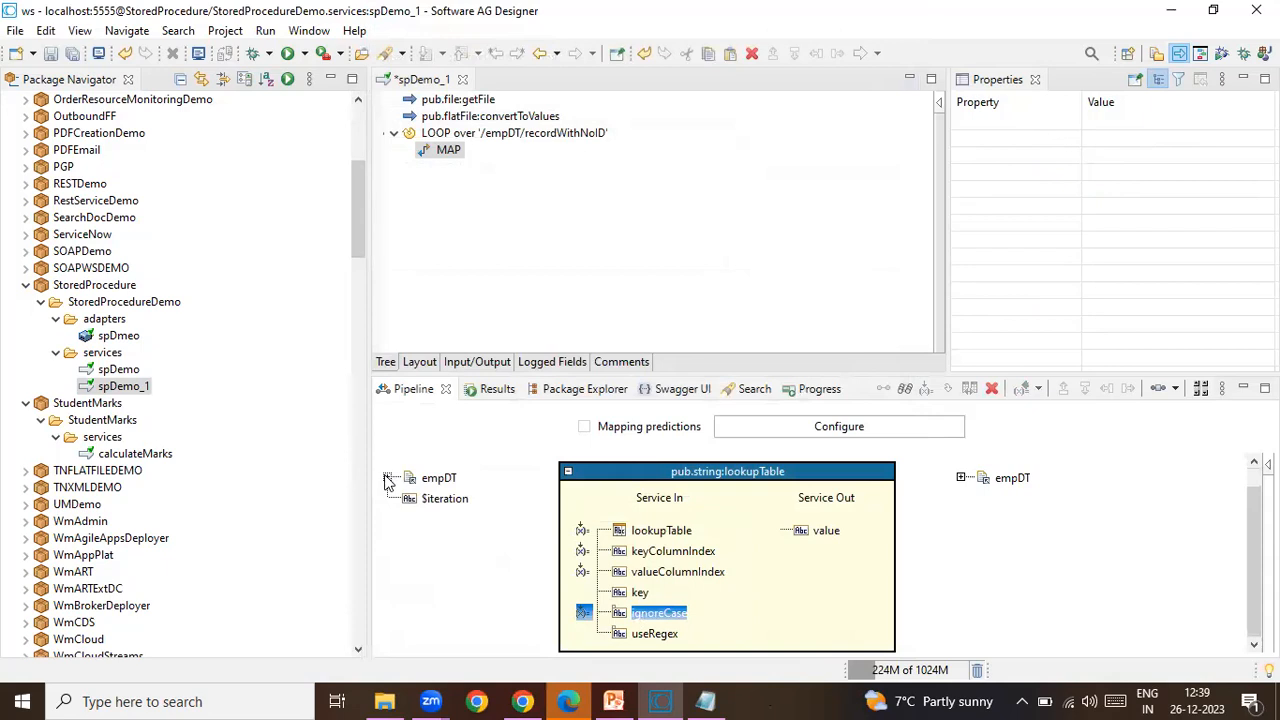
Step: Link empDT/recordWithNoID/Gender to the lookupTable key input in the Pipeline
{"action": "left_click", "coordinate": [388, 477]}
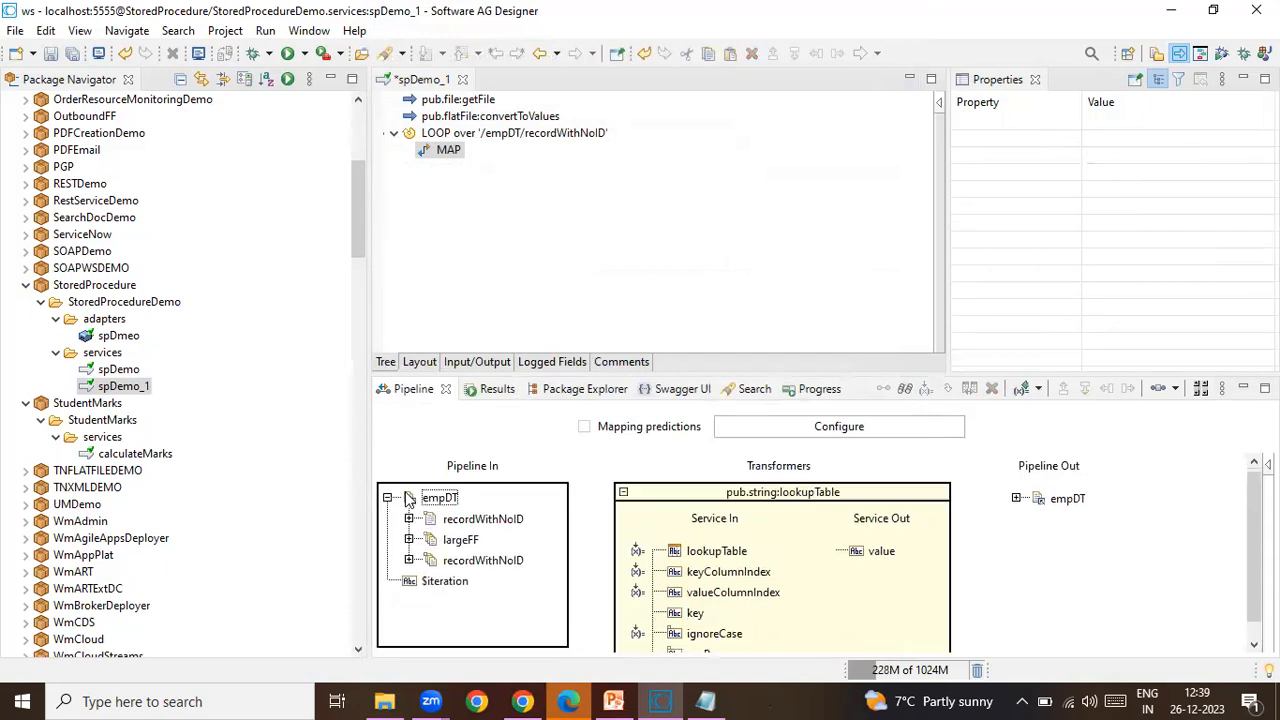
{"action": "left_click", "coordinate": [483, 518]}
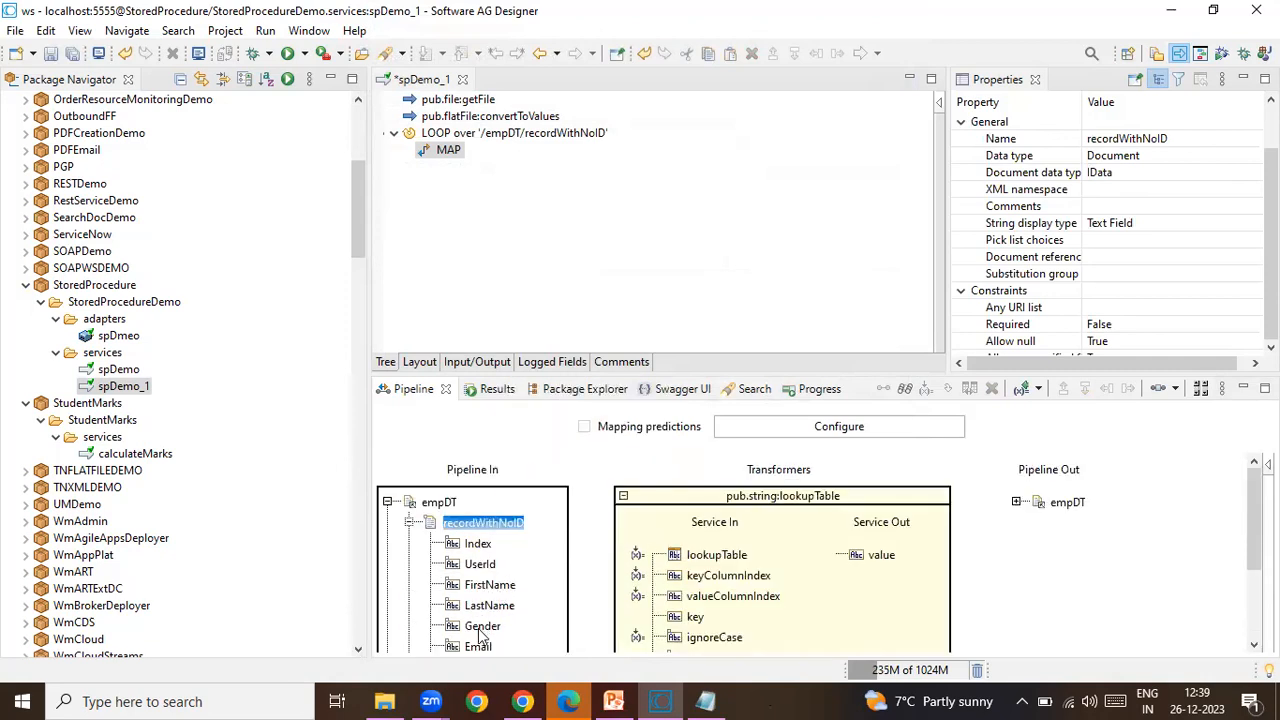
{"action": "left_click", "coordinate": [482, 625]}
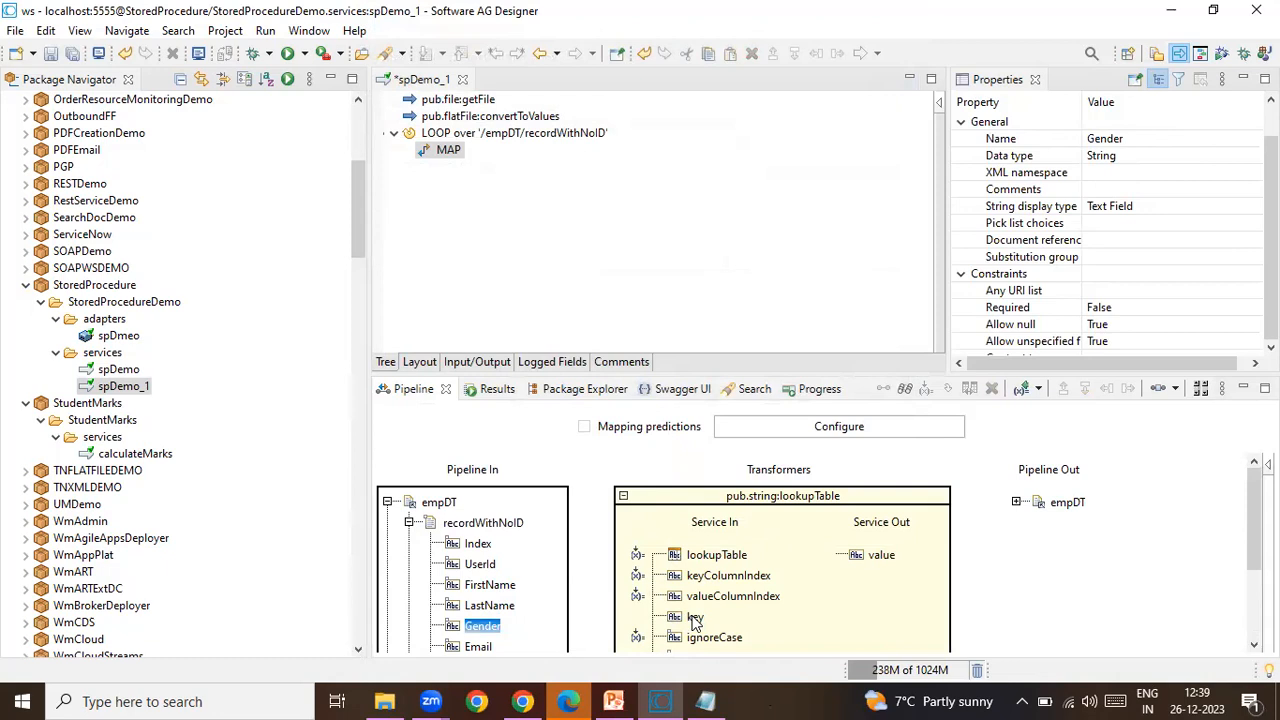
{"action": "left_click", "coordinate": [695, 617]}
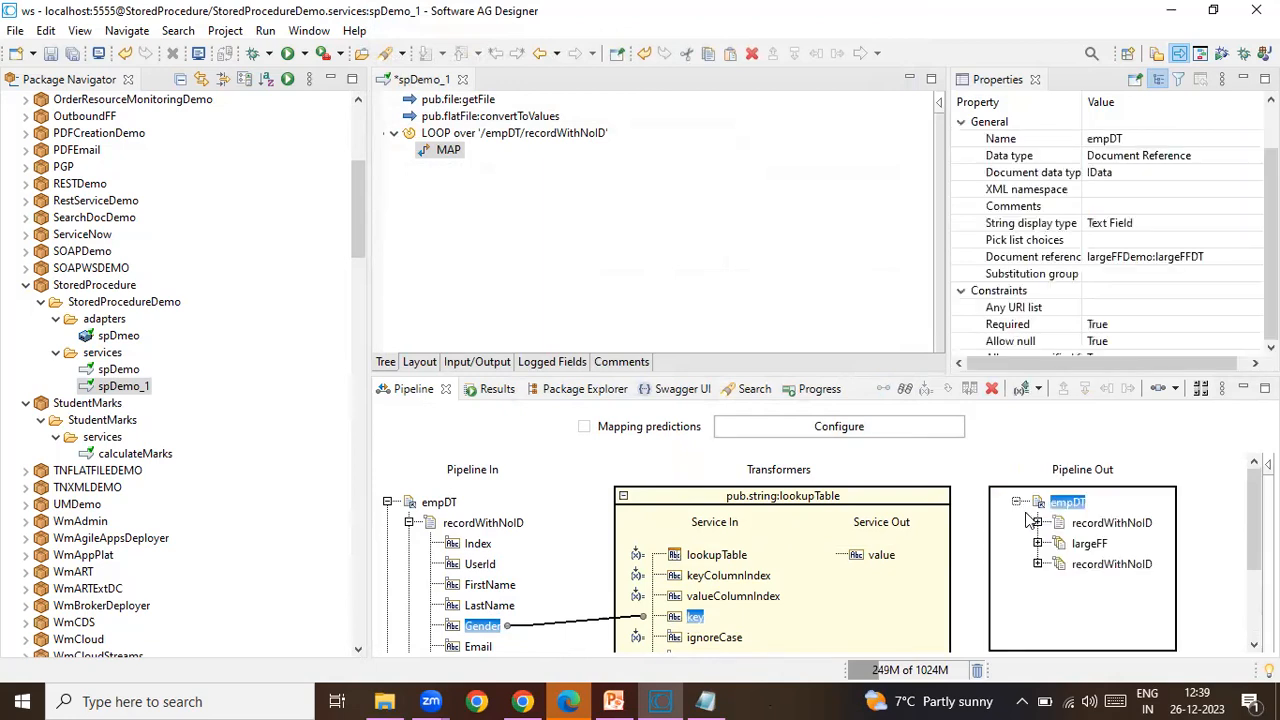
{"action": "left_click", "coordinate": [1038, 522]}
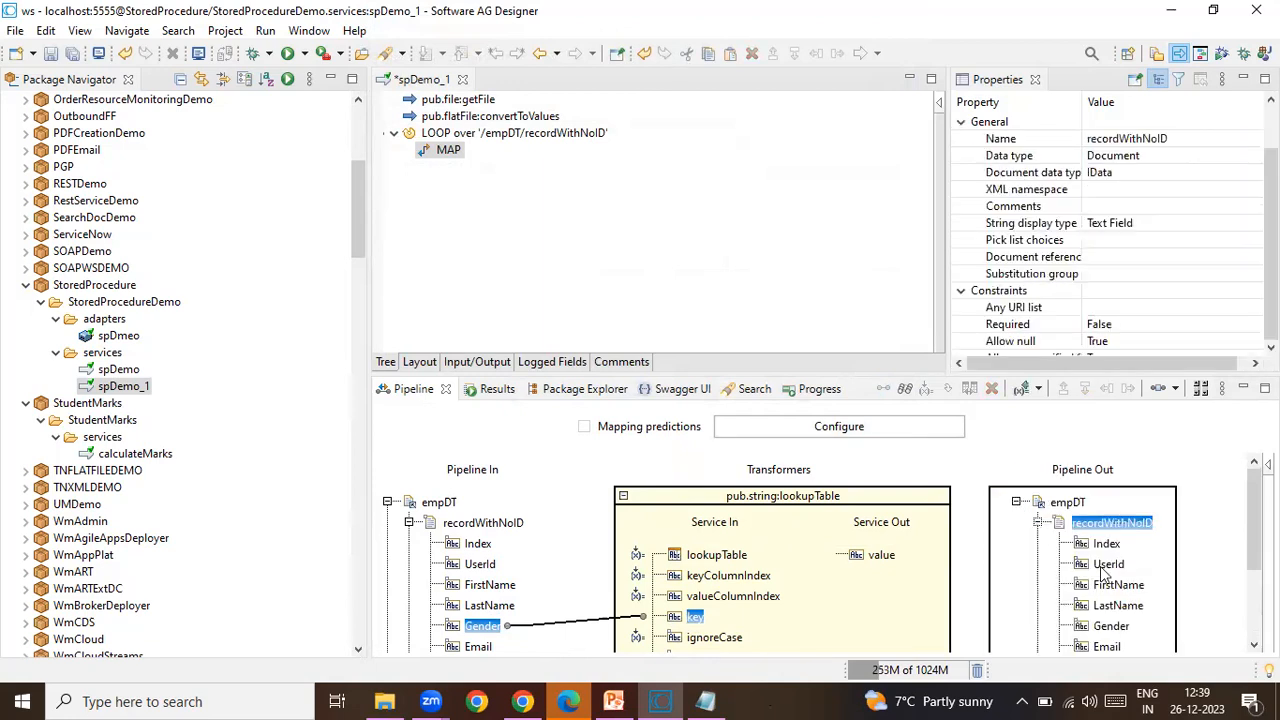
{"action": "left_click", "coordinate": [1111, 625]}
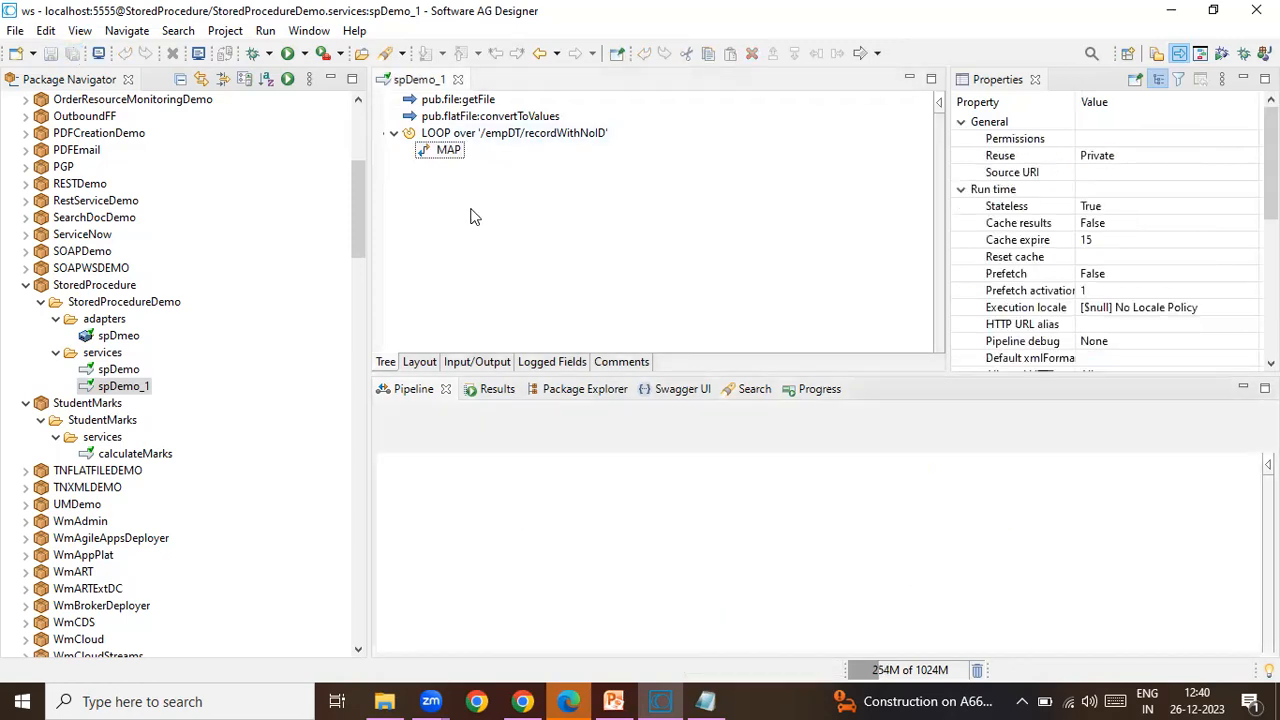
Step: Debug spDemo_1 as a flow service and accept the Debug perspective switch
{"action": "right_click", "coordinate": [447, 150]}
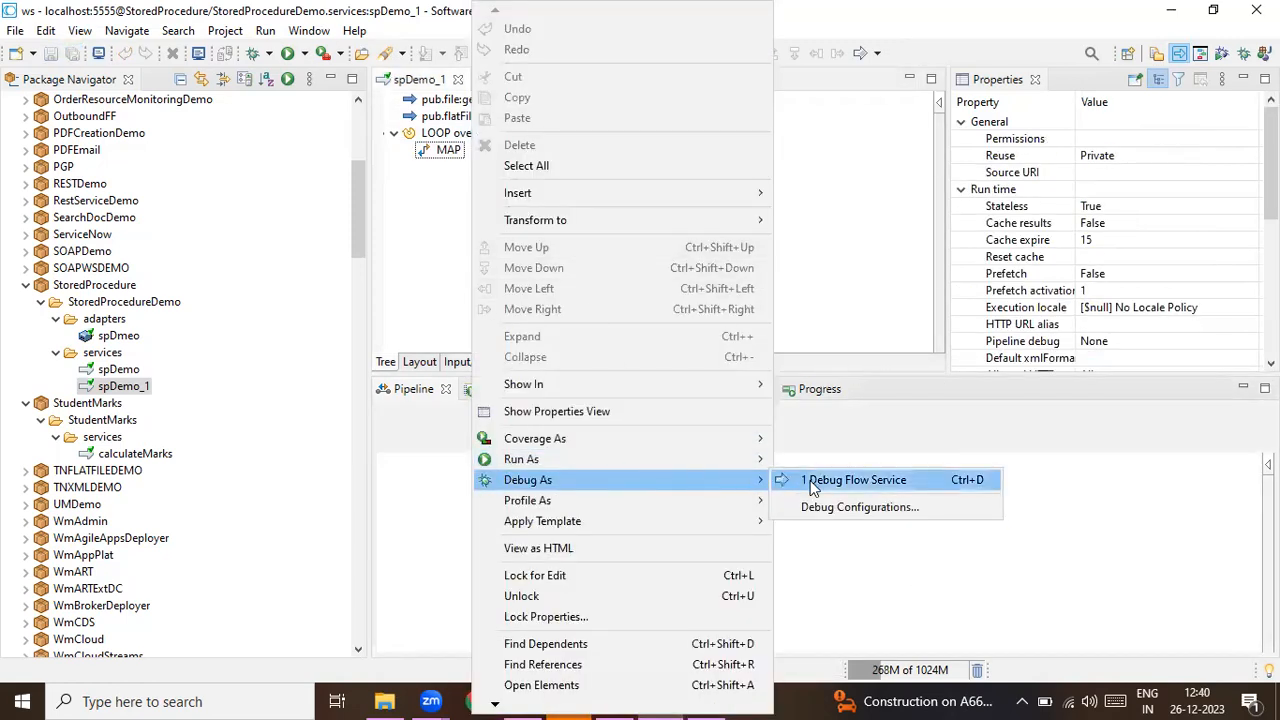
{"action": "left_click", "coordinate": [854, 480]}
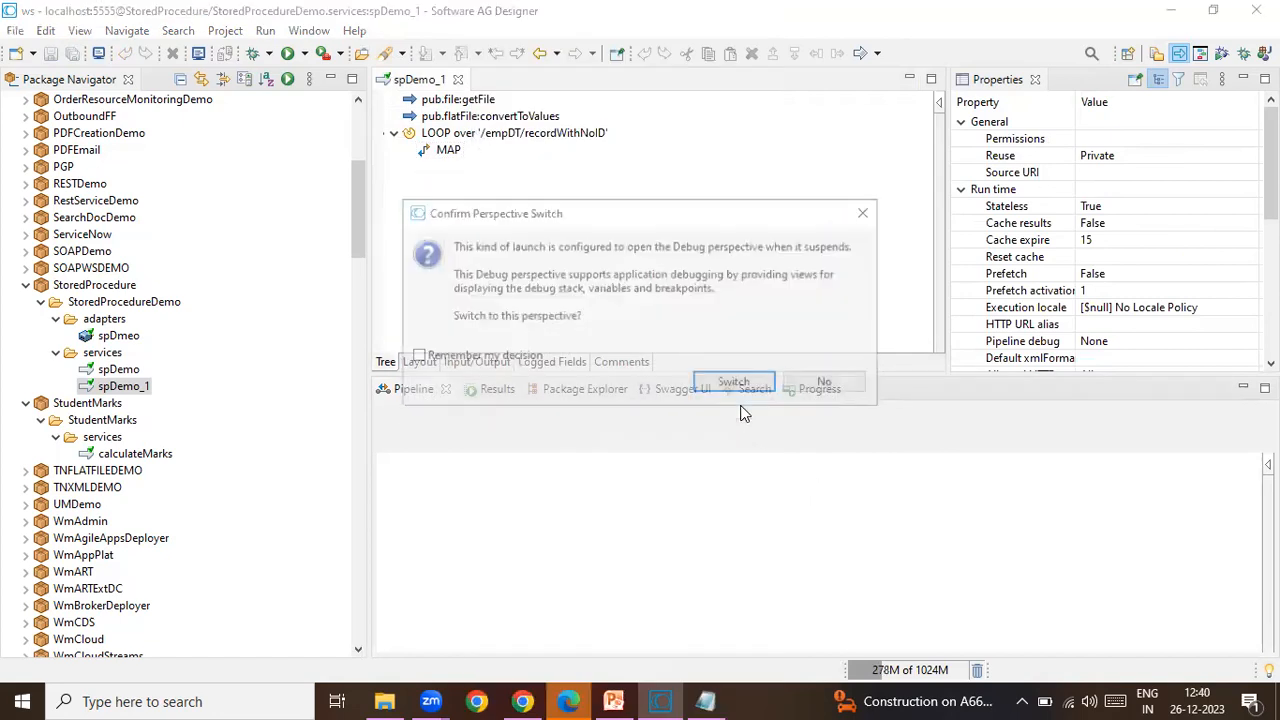
{"action": "left_click", "coordinate": [733, 382]}
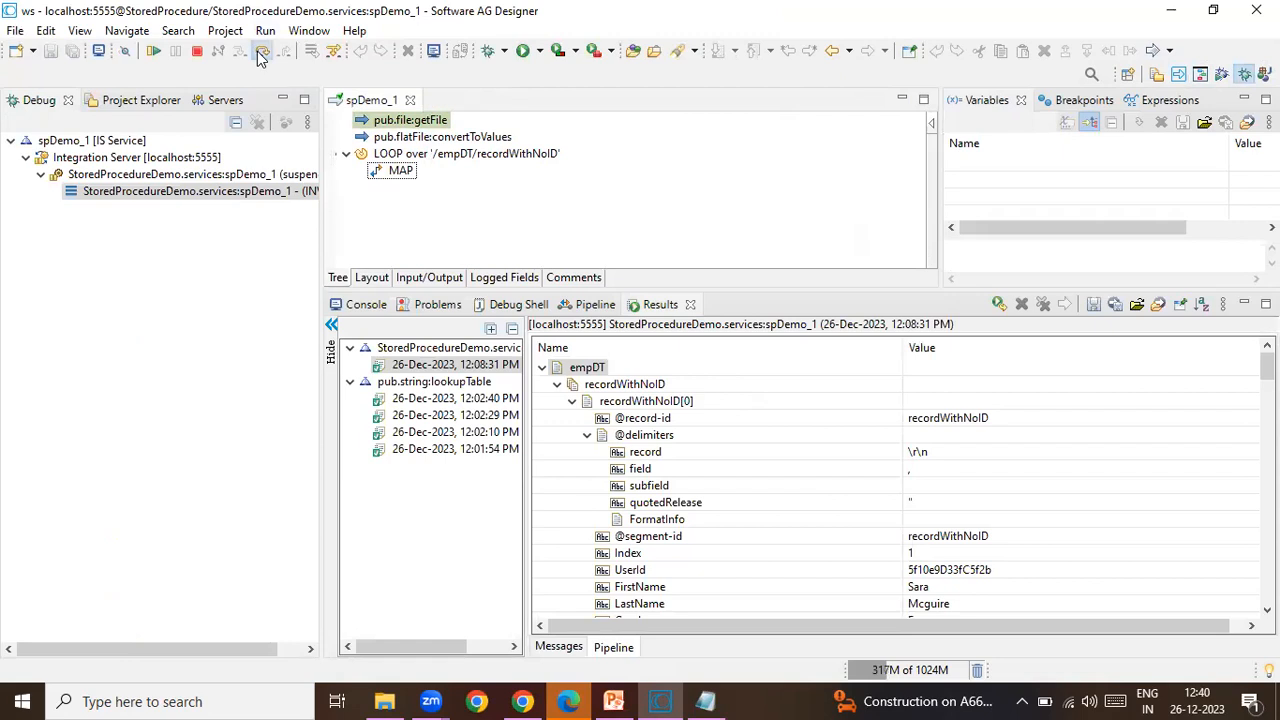
Step: Step to the LOOP and inspect recordWithNoID[0]'s Gender value, Female, in Variables
{"action": "left_click", "coordinate": [442, 137]}
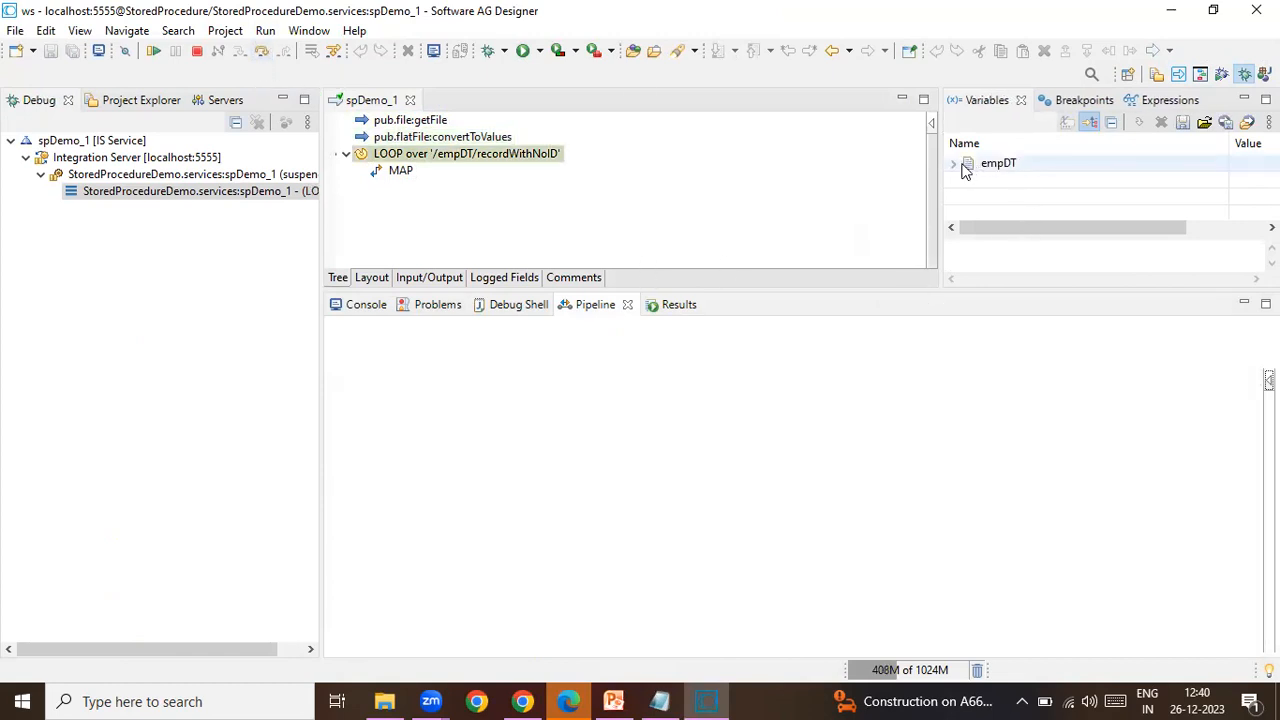
{"action": "left_click", "coordinate": [953, 163]}
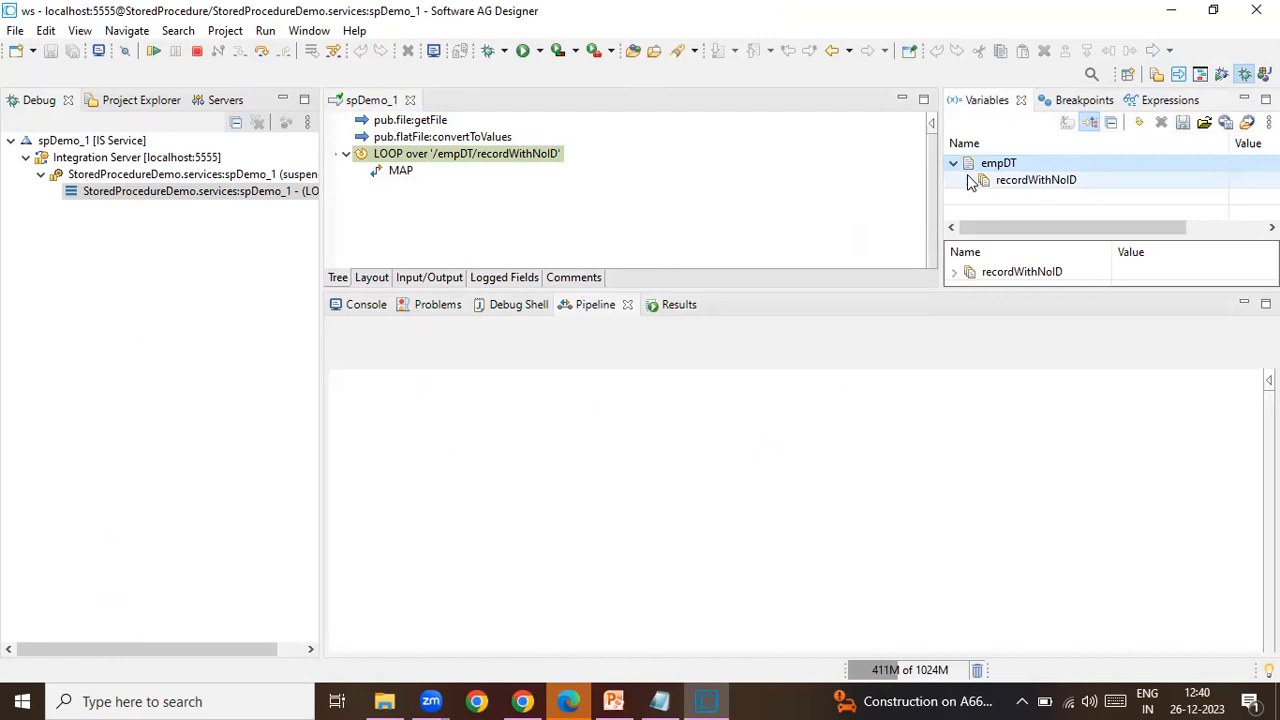
{"action": "left_click", "coordinate": [983, 179]}
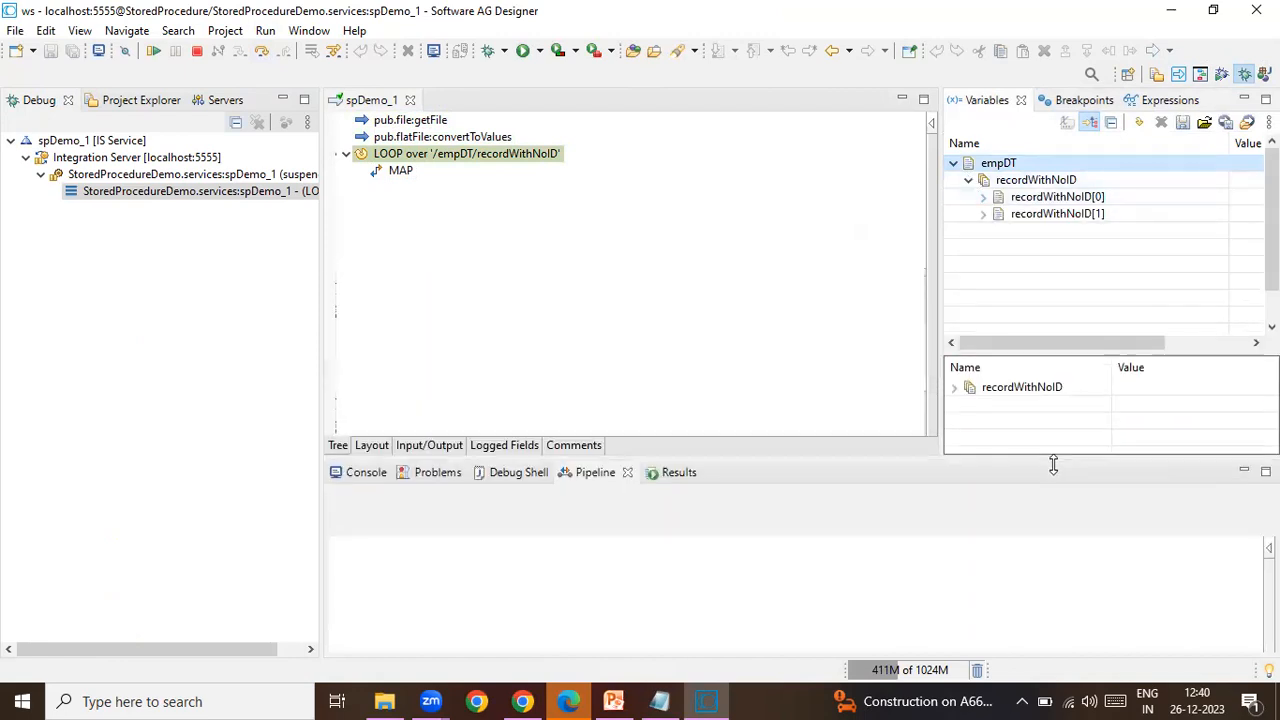
{"action": "left_click", "coordinate": [984, 196]}
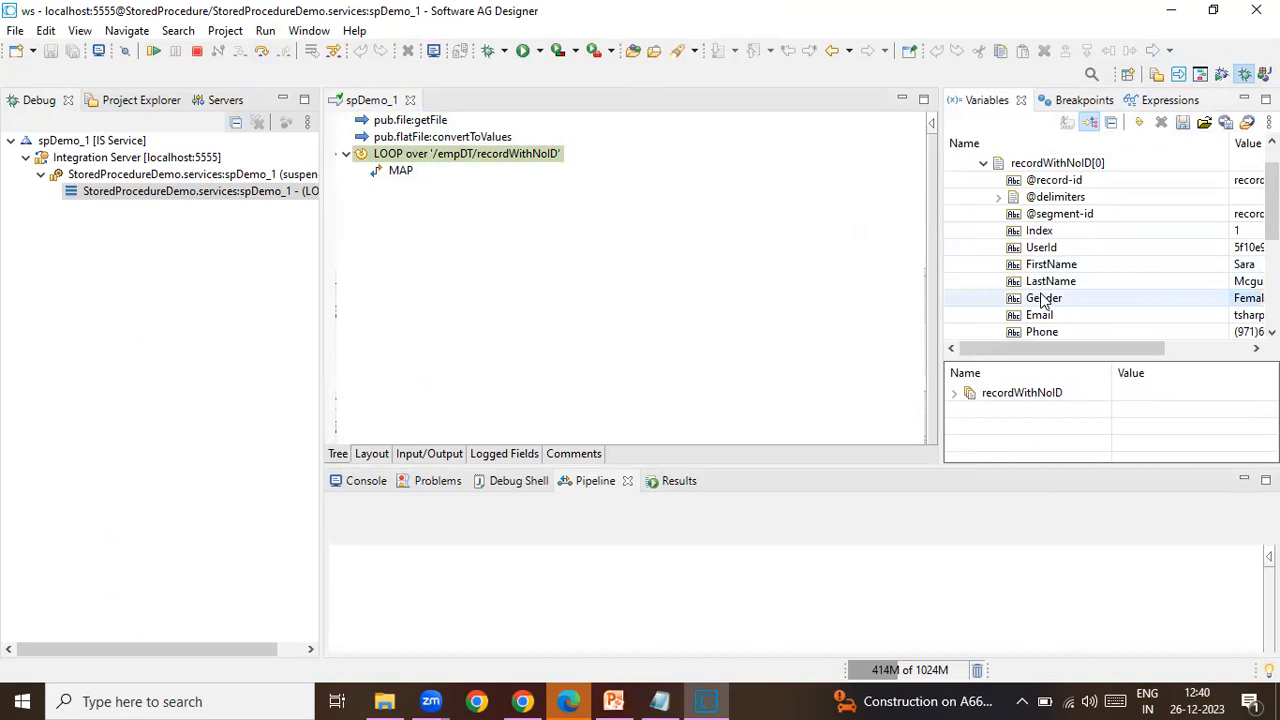
{"action": "left_click", "coordinate": [1044, 297]}
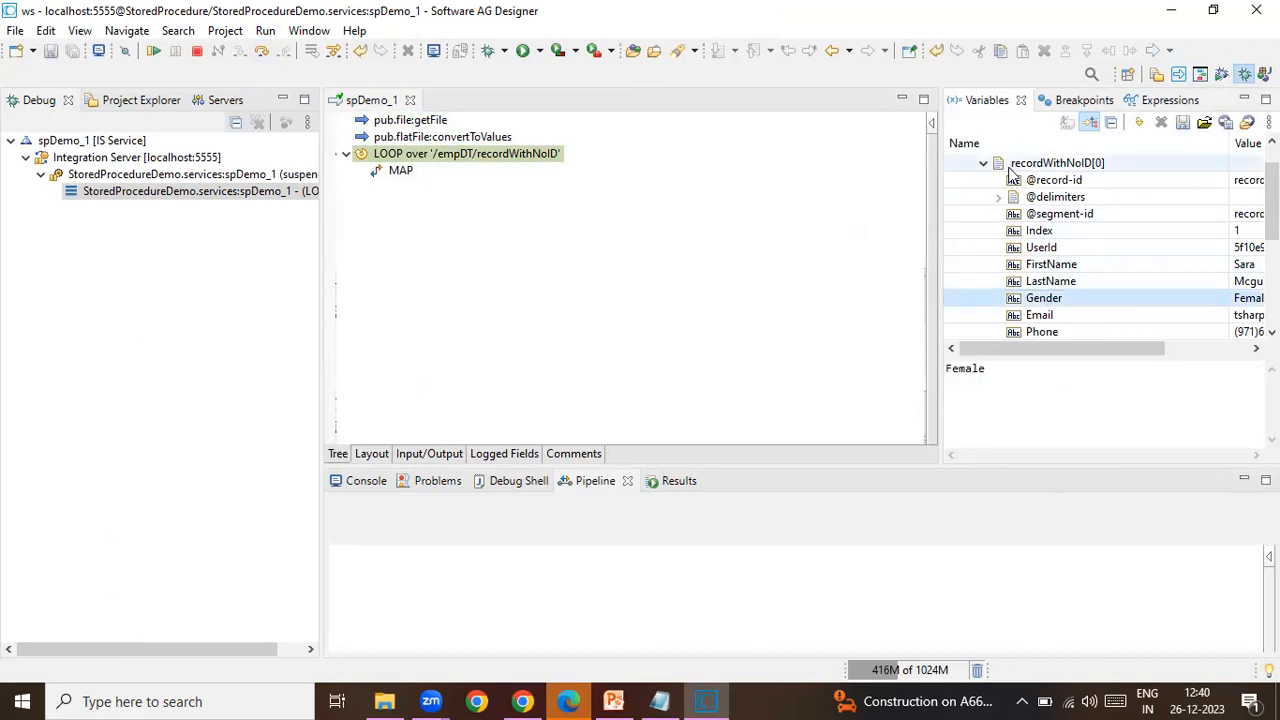
{"action": "left_click", "coordinate": [983, 162]}
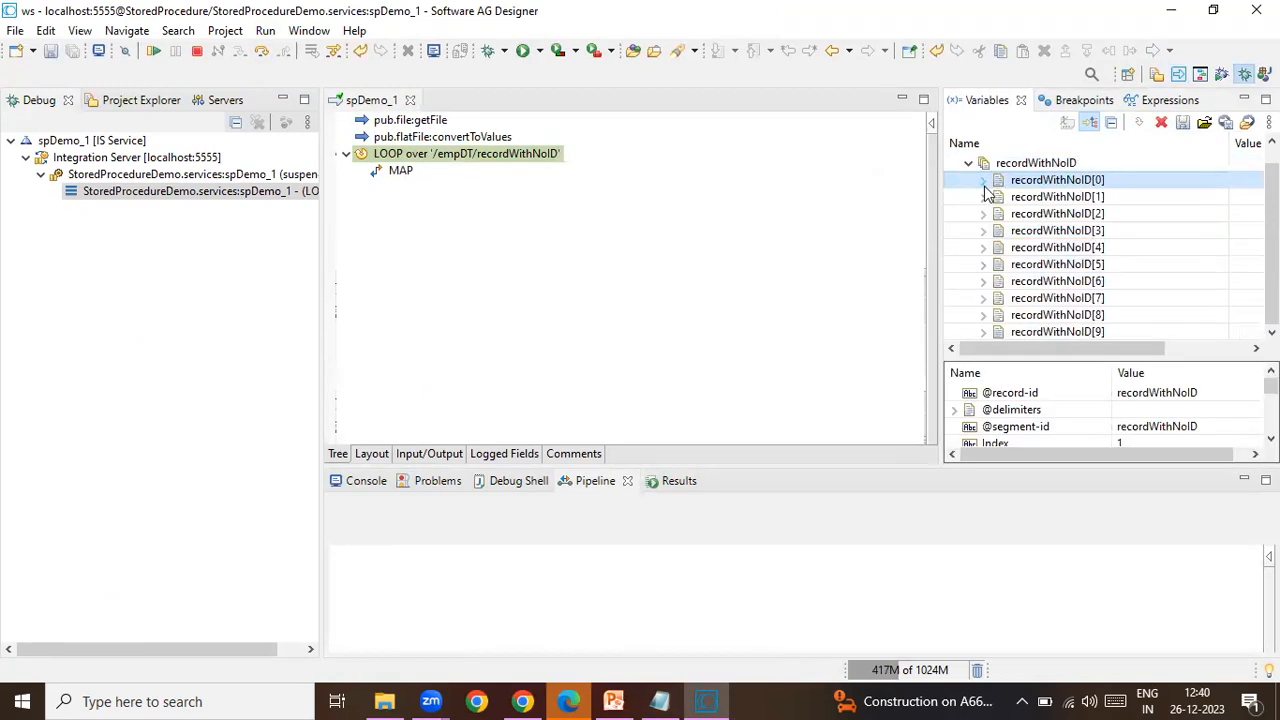
{"action": "left_click", "coordinate": [984, 196]}
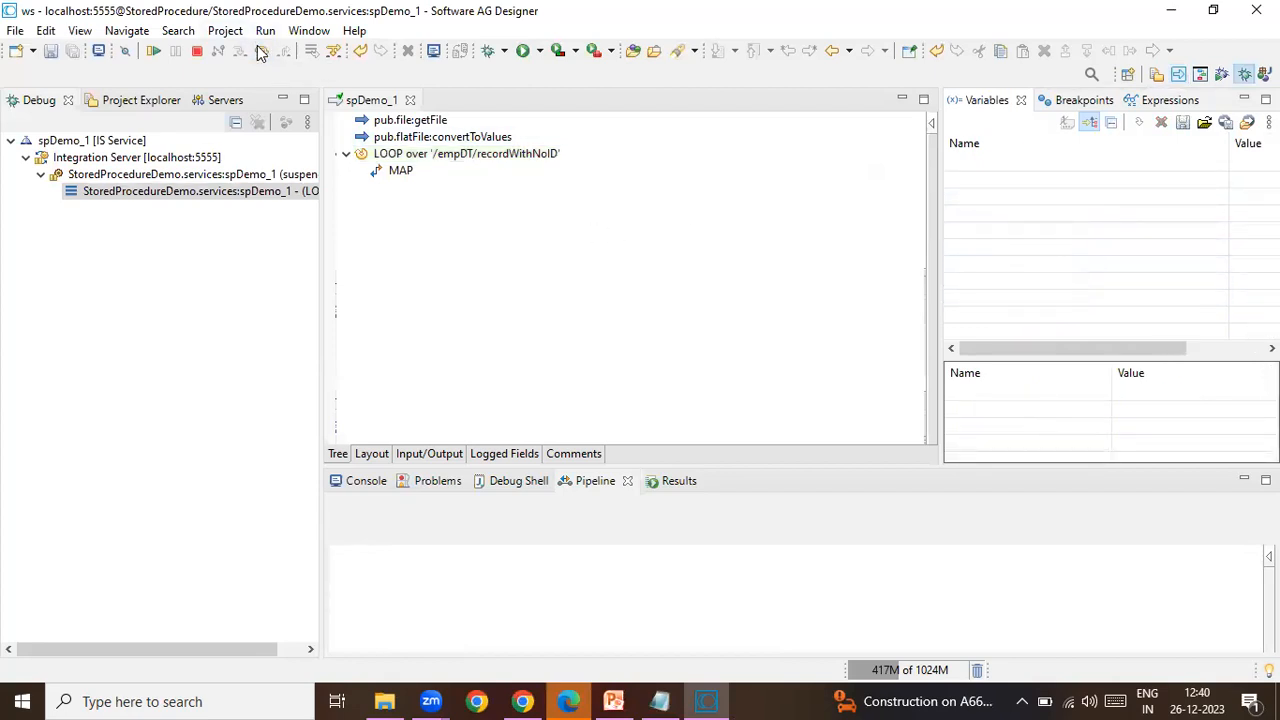
Step: Step over the MAP until spDemo_1 terminates and the empDT results appear
{"action": "left_click", "coordinate": [400, 170]}
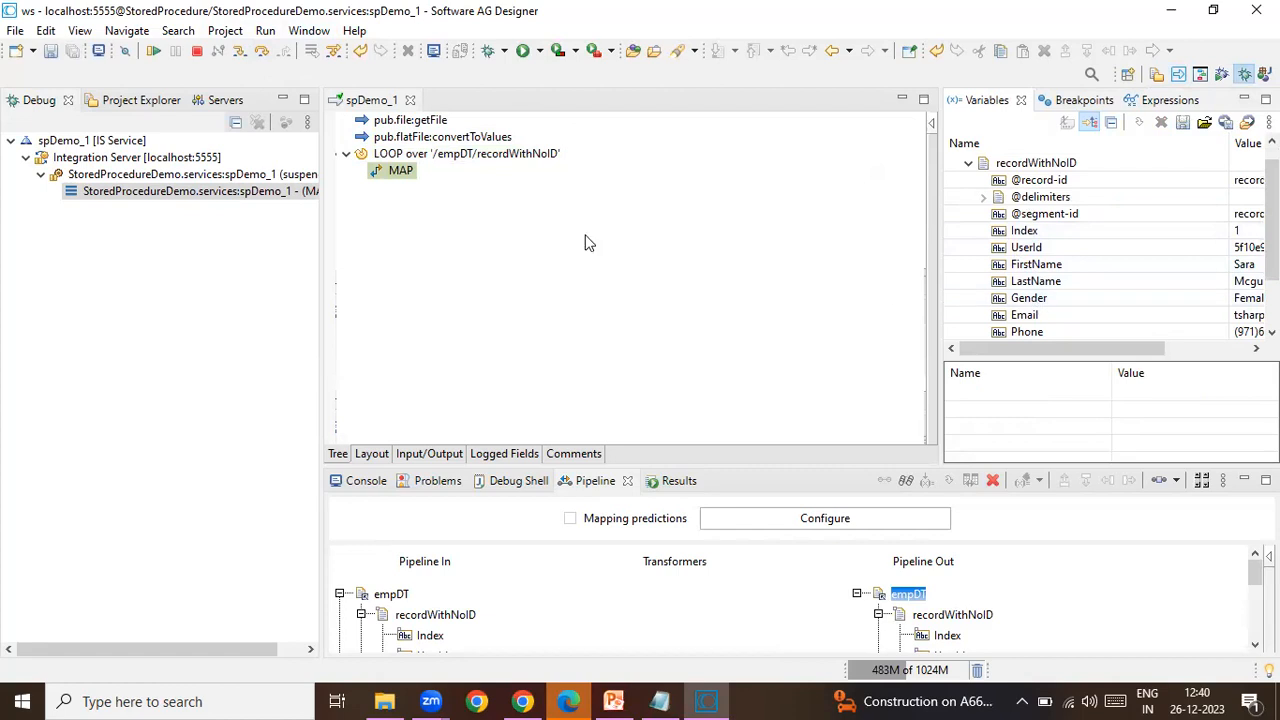
{"action": "mouse_move", "coordinate": [258, 56]}
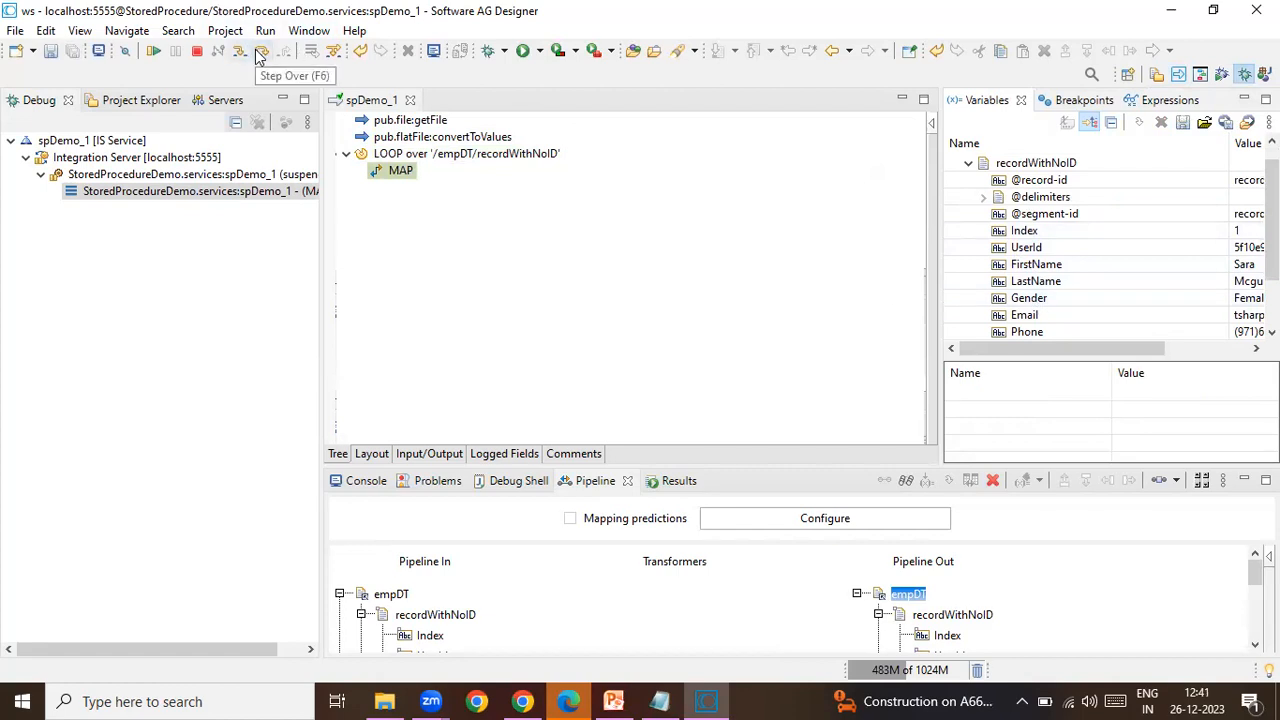
{"action": "left_click", "coordinate": [260, 51]}
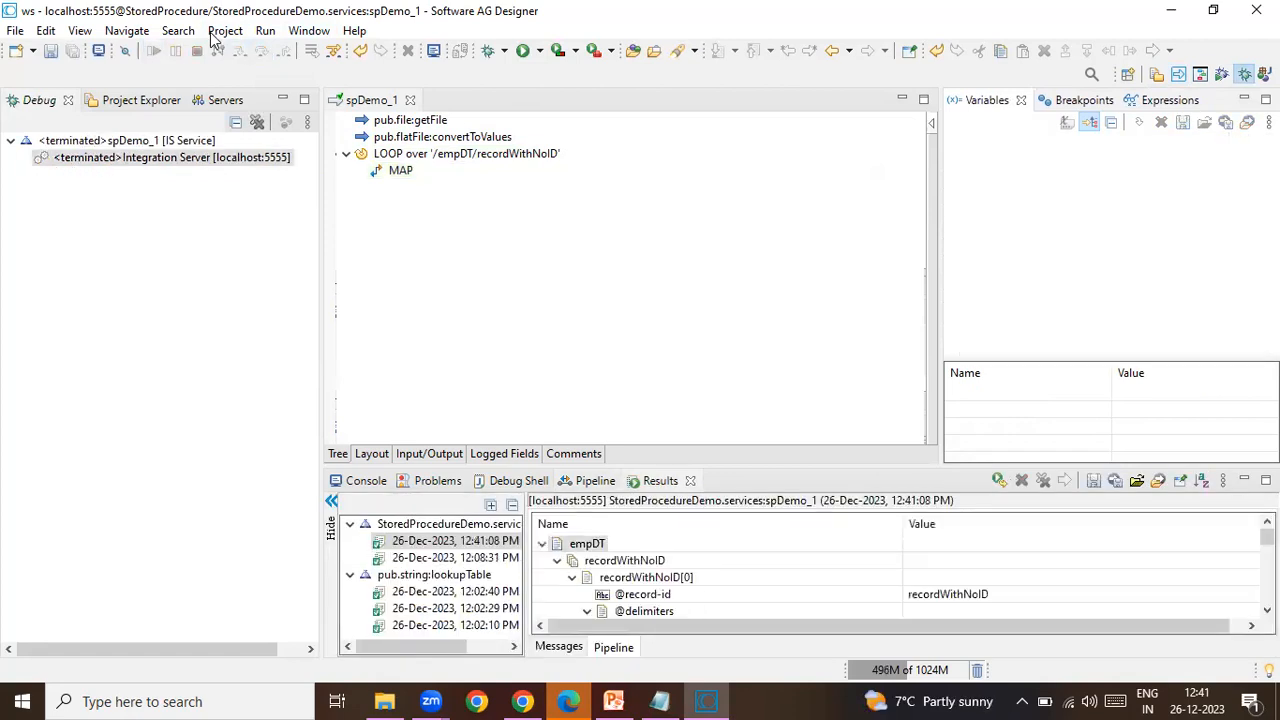
{"action": "mouse_move", "coordinate": [670, 472]}
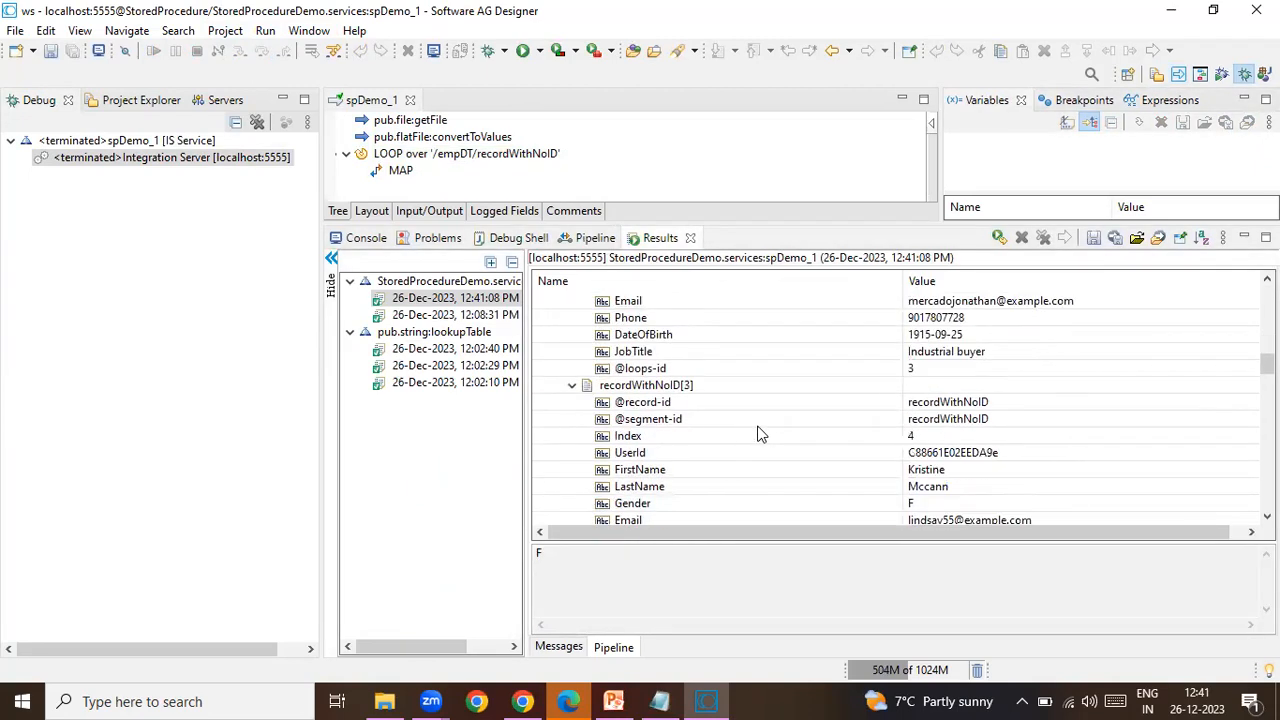
{"action": "scroll", "scroll_direction": "down", "scroll_amount": 3}
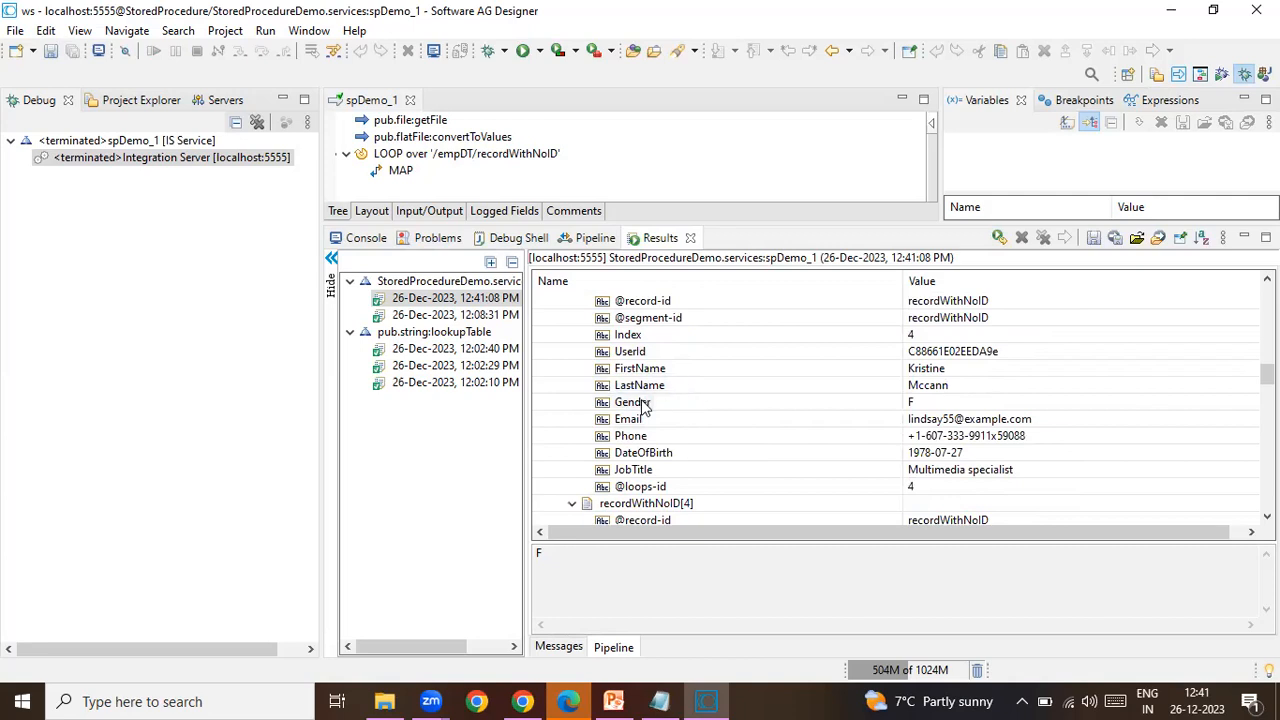